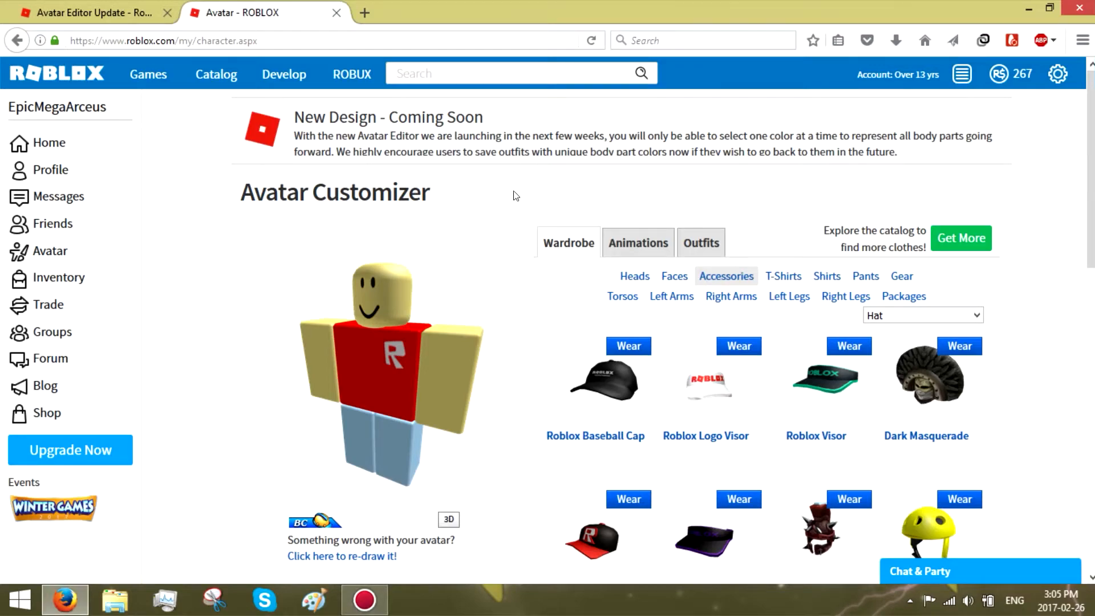
# - Scroll up and down the current page before changing tabs
pyautogui.scroll(-3)
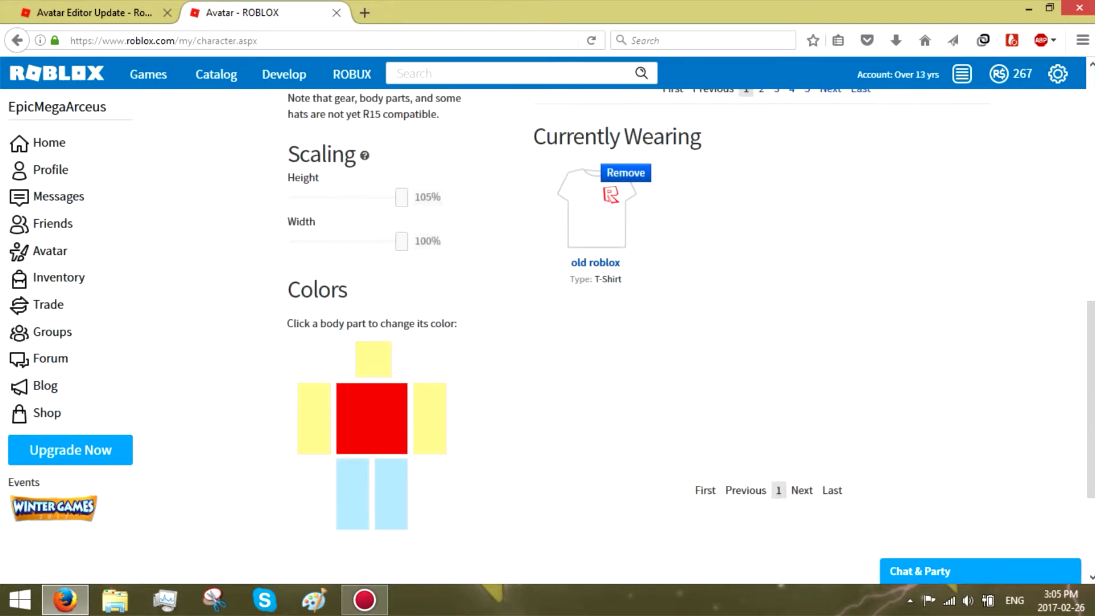
pyautogui.scroll(3)
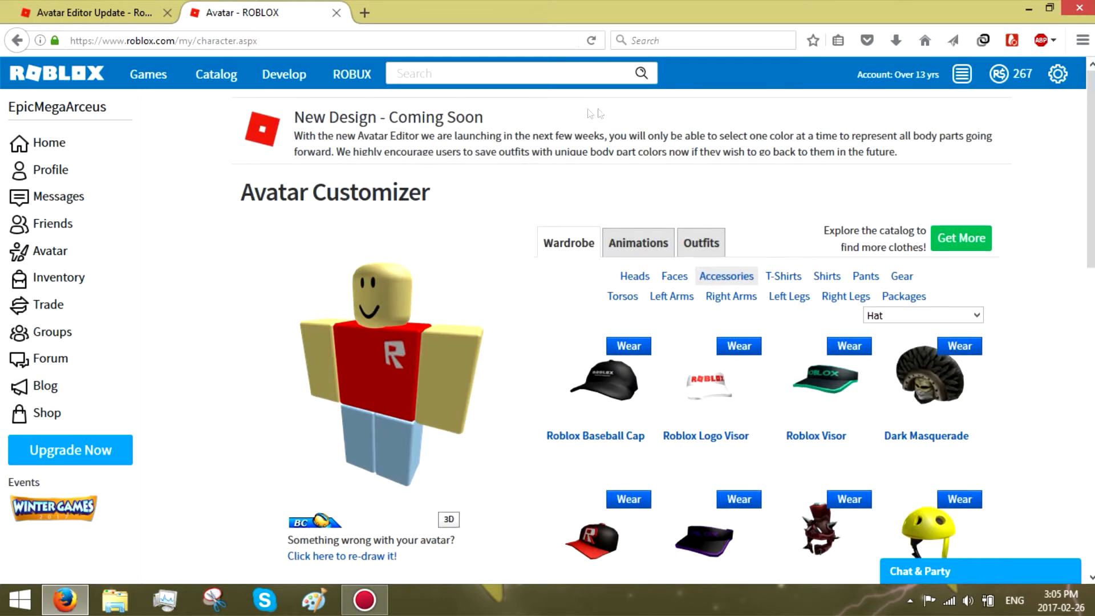
pyautogui.moveTo(582, 163)
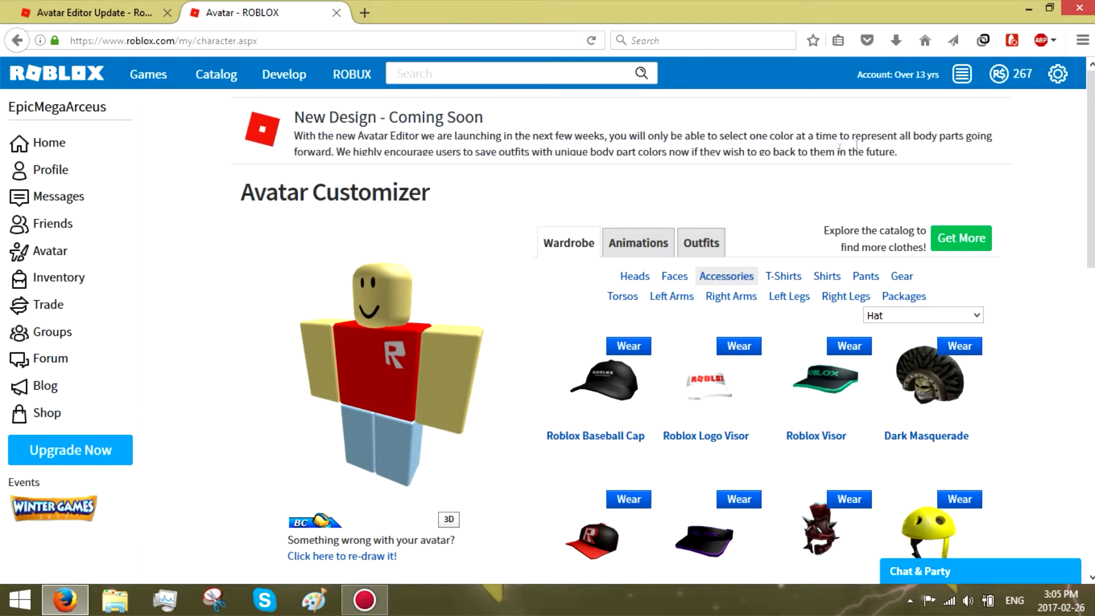
pyautogui.moveTo(939, 155)
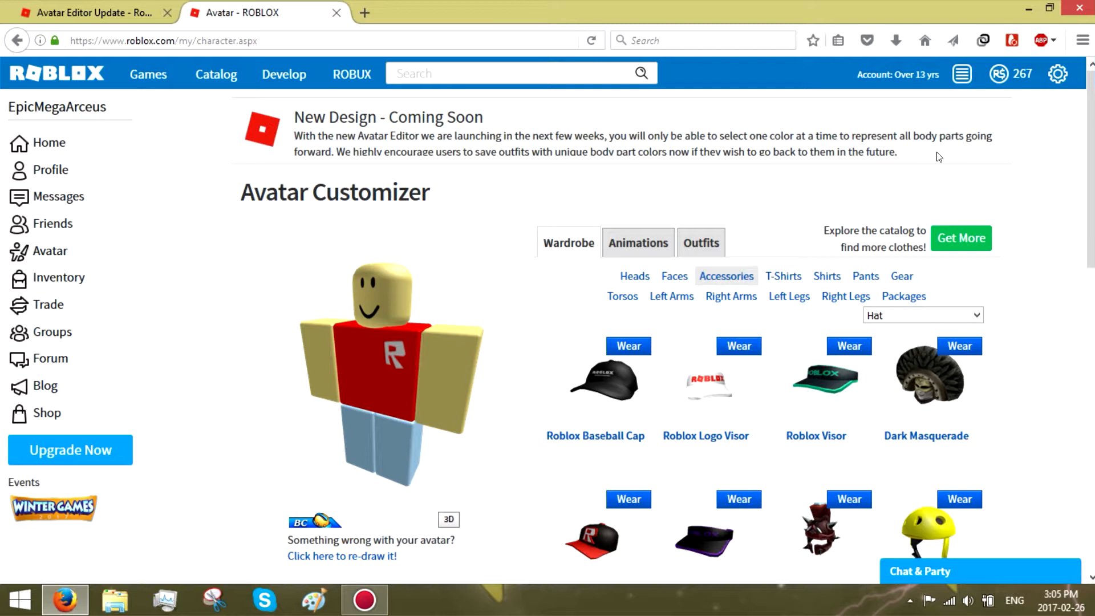
pyautogui.scroll(-3)
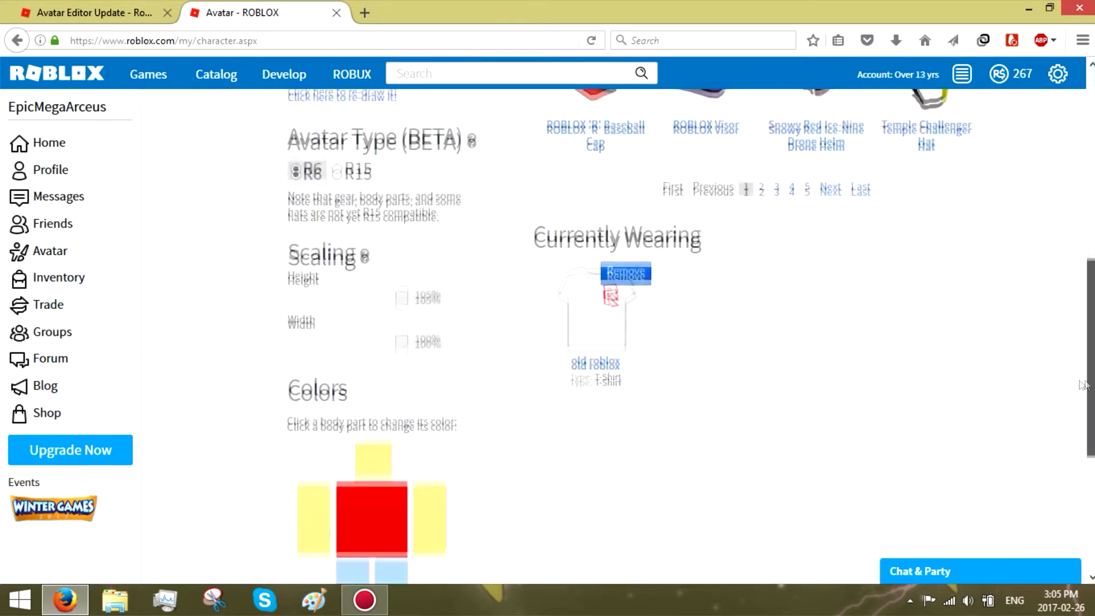
pyautogui.scroll(-3)
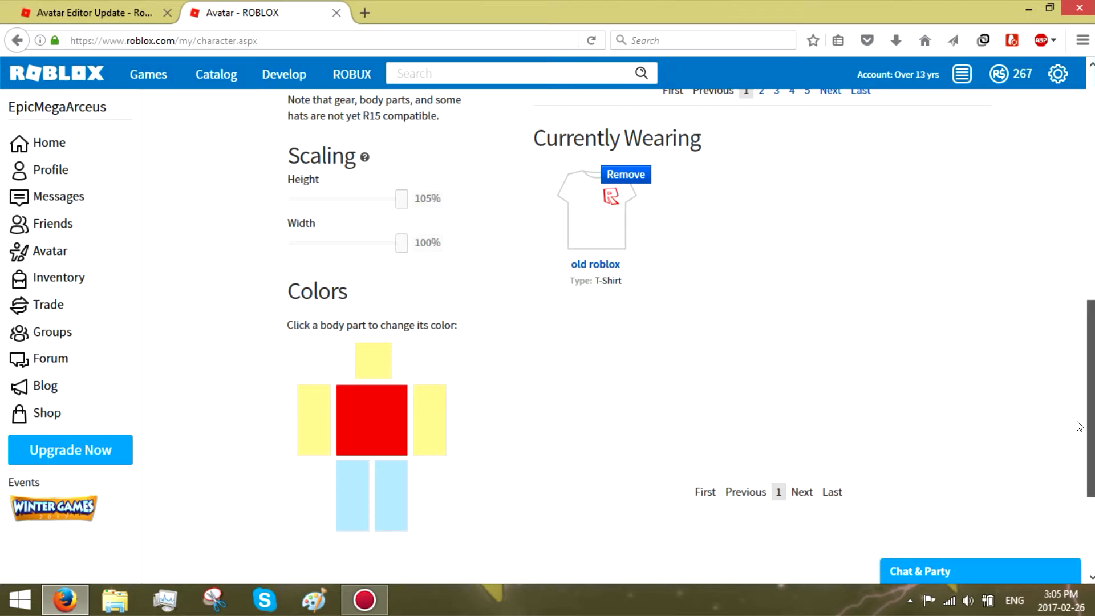
pyautogui.scroll(3)
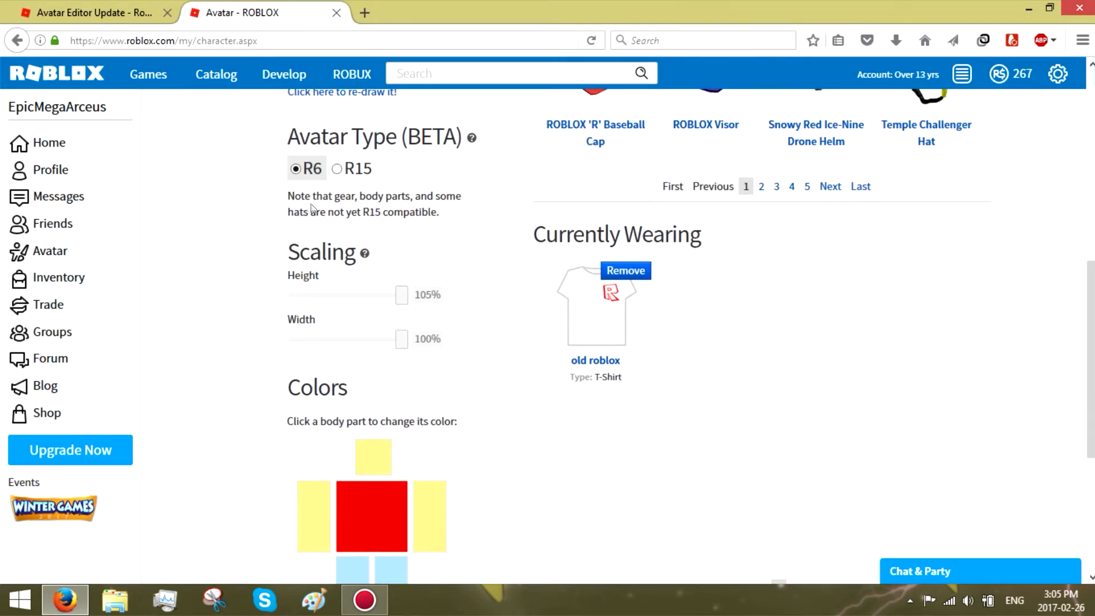
pyautogui.moveTo(474, 393)
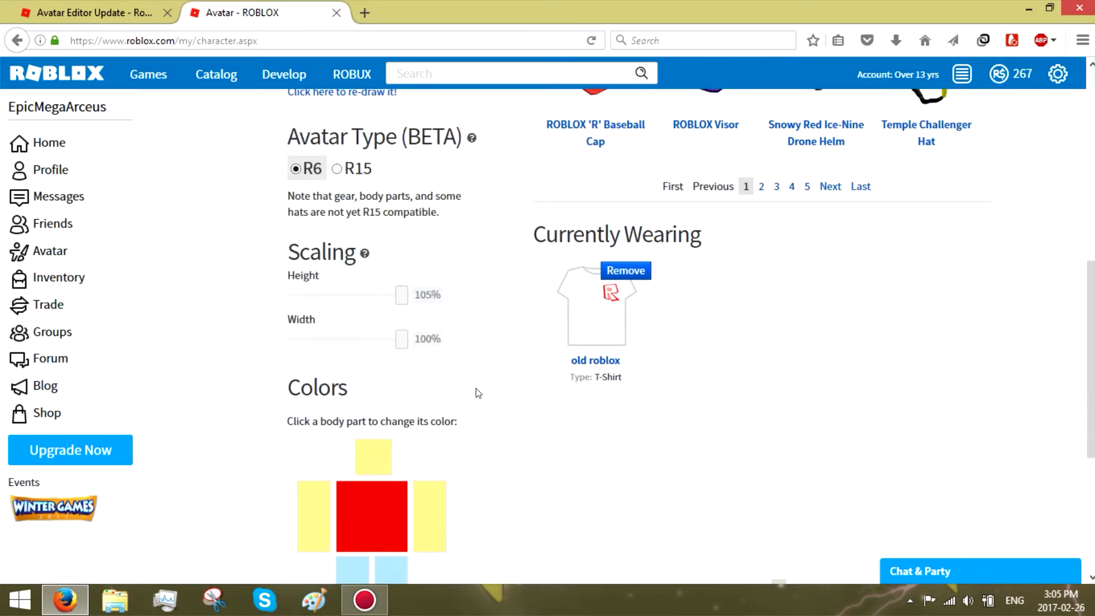
pyautogui.moveTo(382, 165)
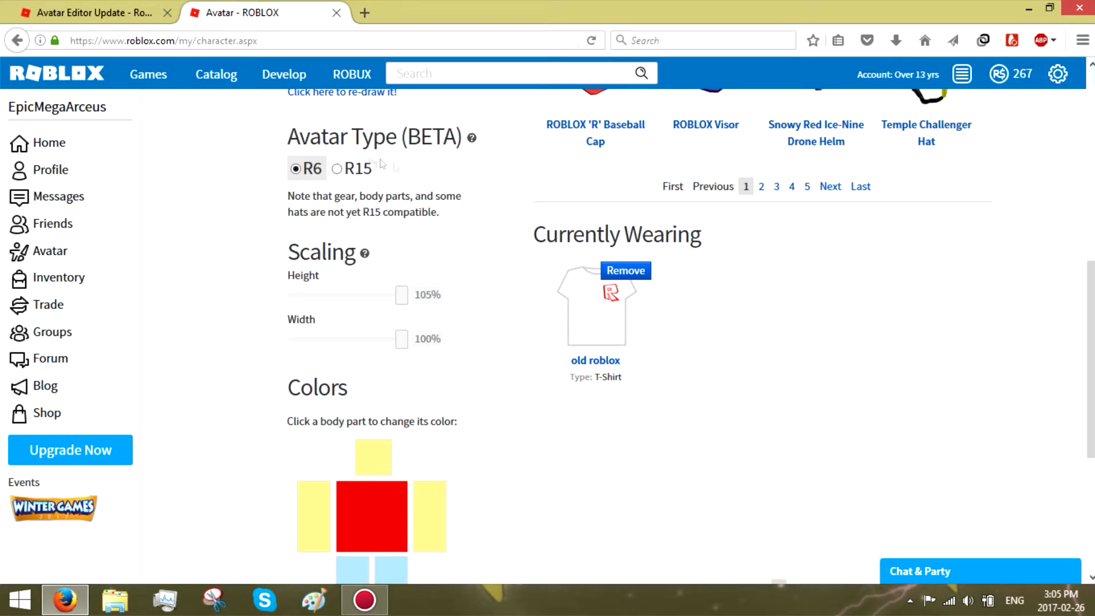
pyautogui.moveTo(480, 320)
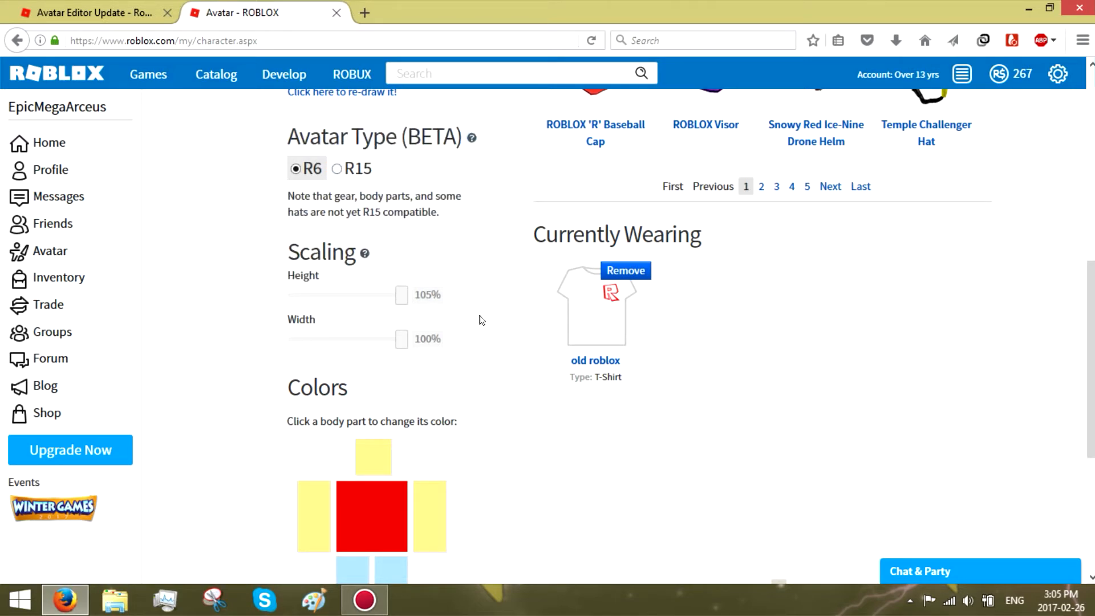
pyautogui.scroll(3)
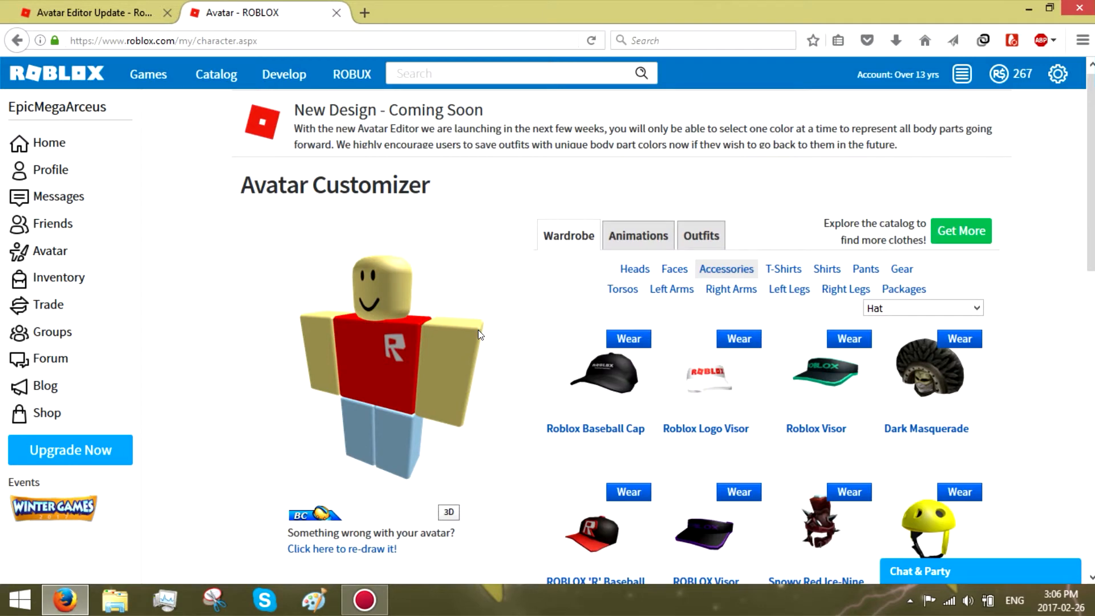
pyautogui.moveTo(900, 278)
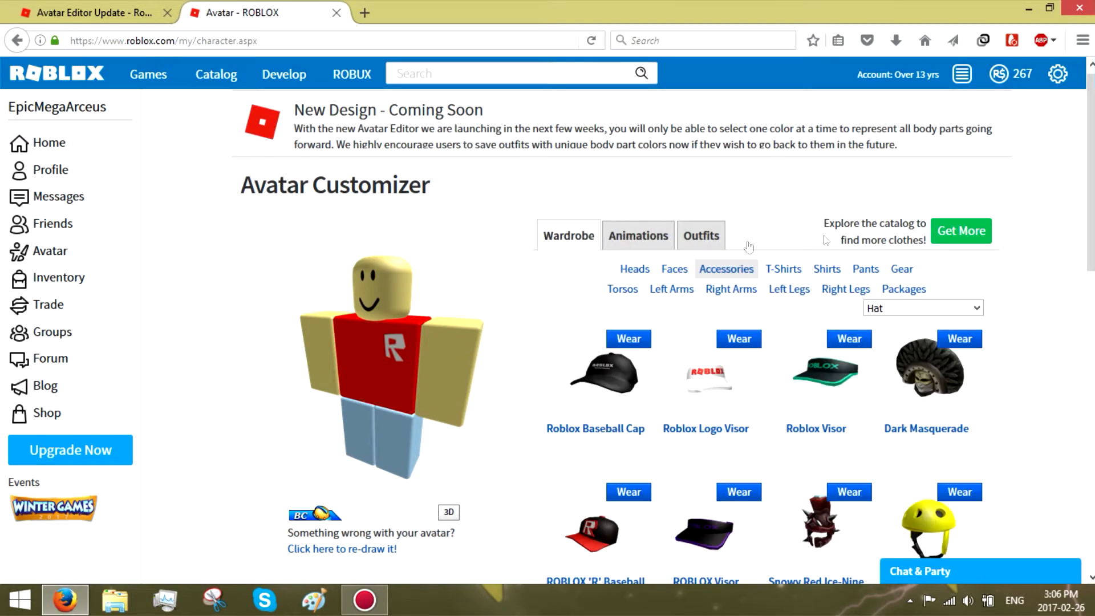
pyautogui.scroll(-3)
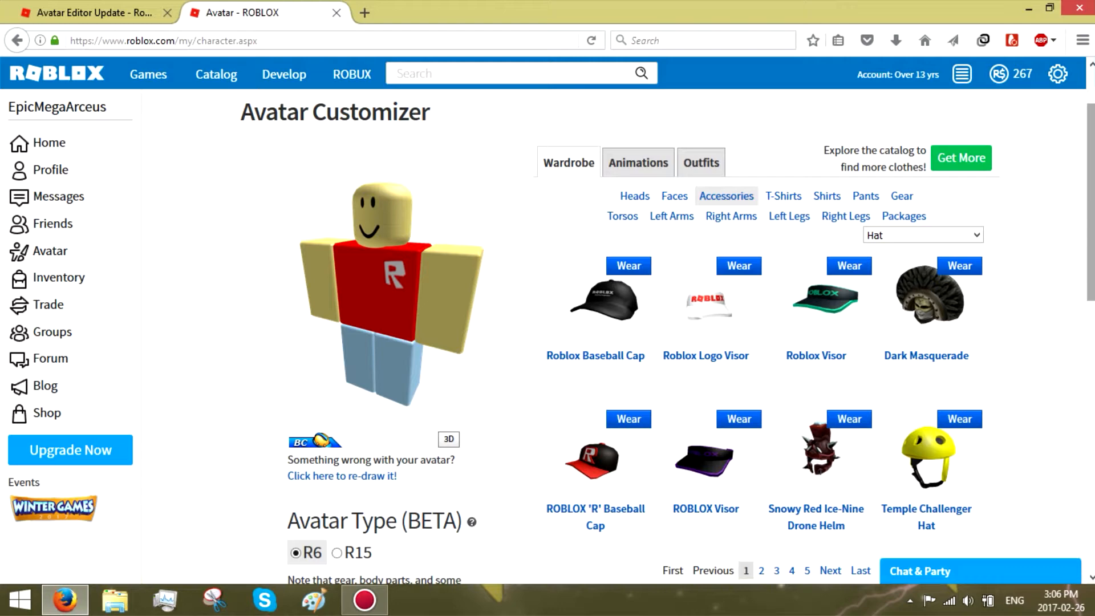
pyautogui.scroll(-3)
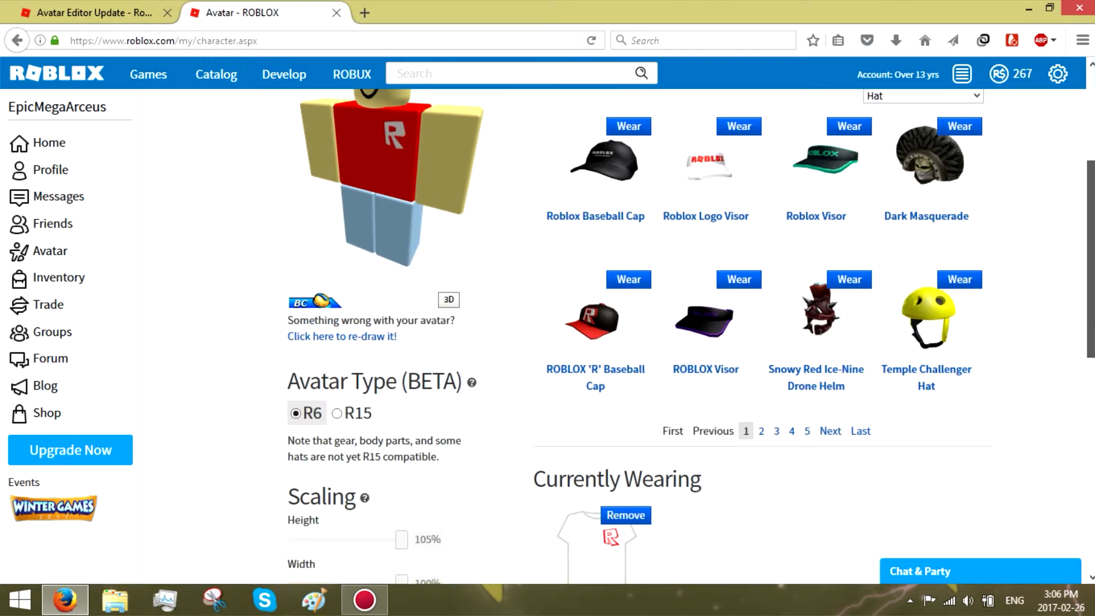
pyautogui.scroll(3)
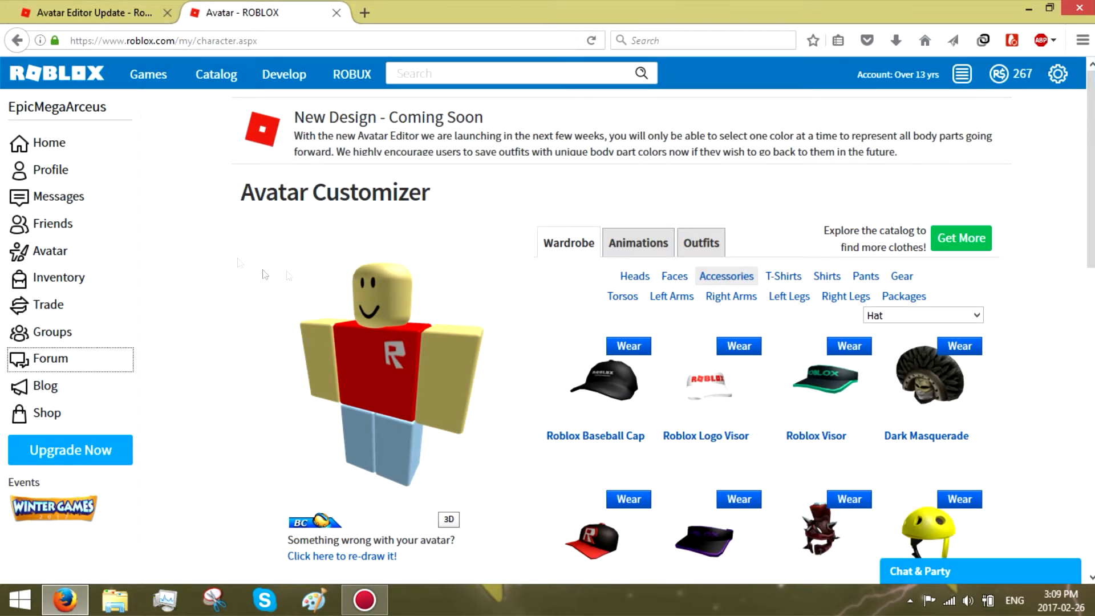
# - Read the Avatar Editor Update post down to the new Avatar Editor sneak-peek image
pyautogui.click(91, 13)
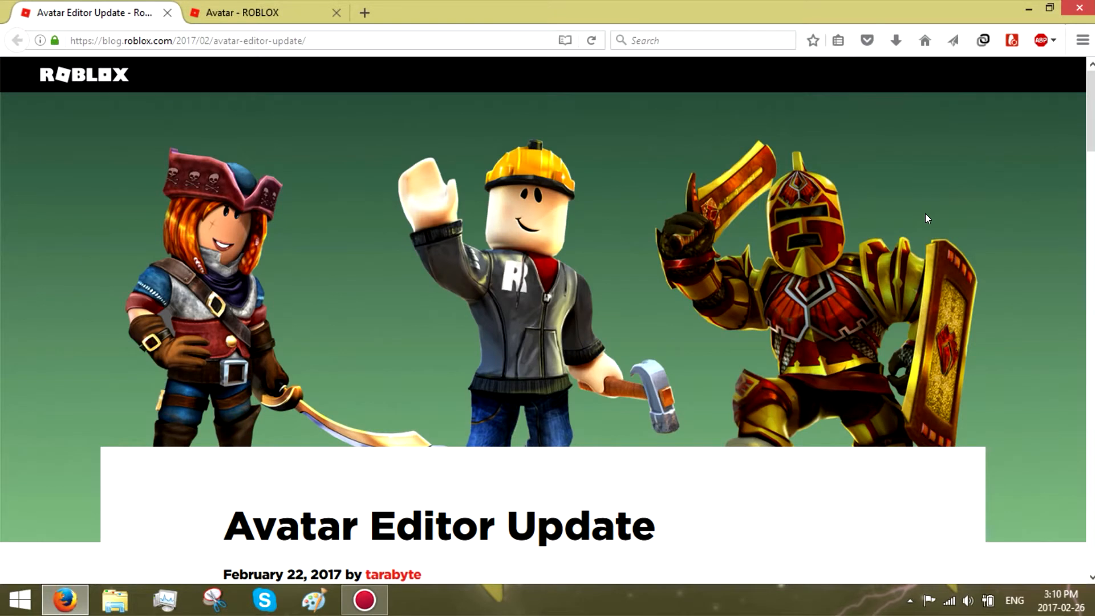
pyautogui.moveTo(900, 284)
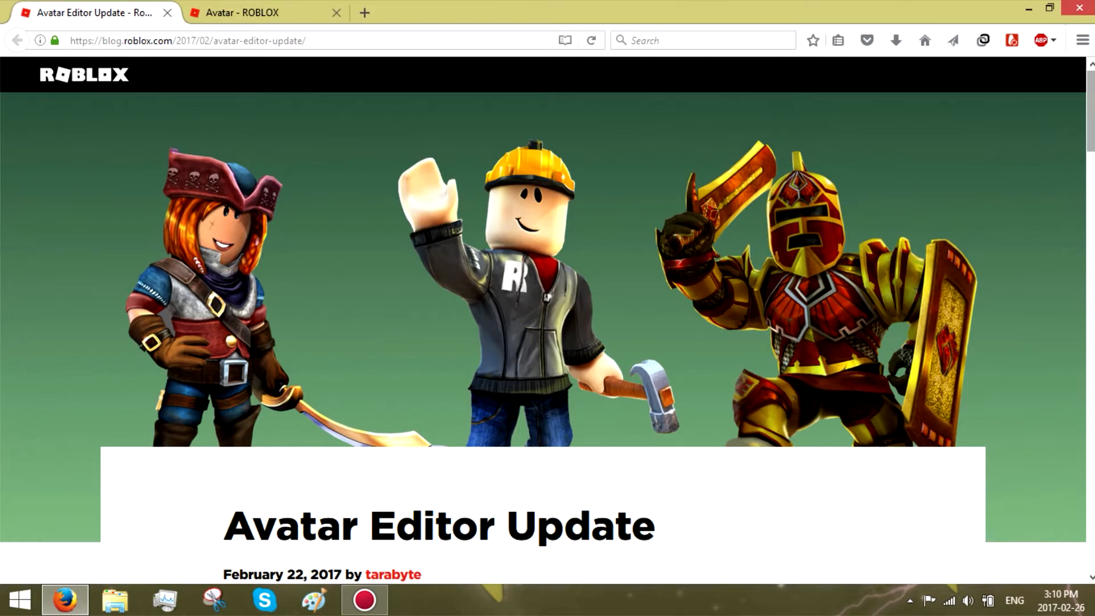
pyautogui.scroll(-3)
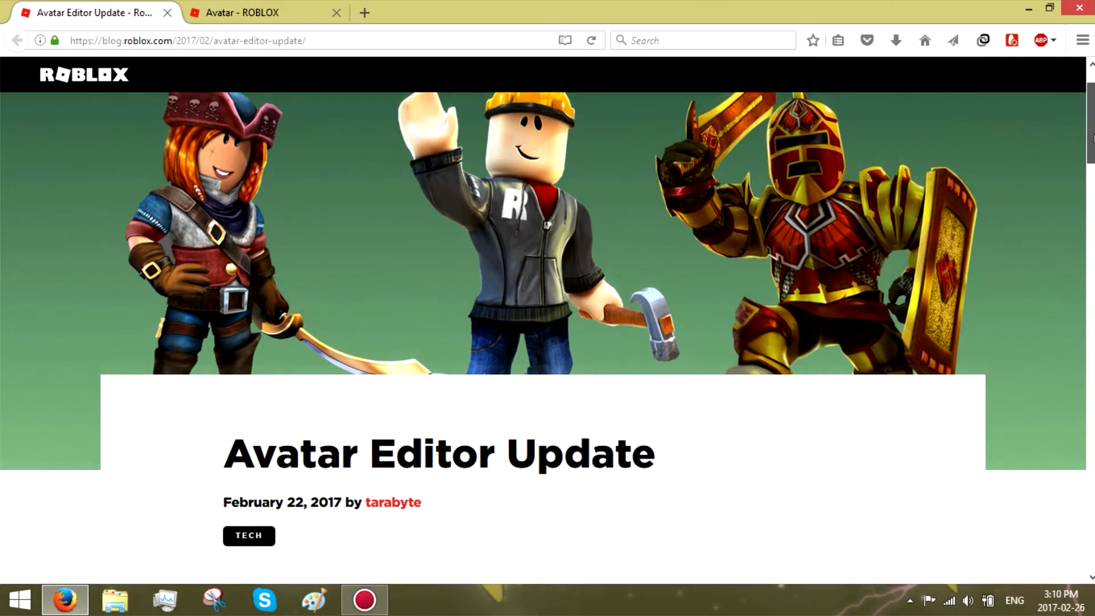
pyautogui.scroll(-3)
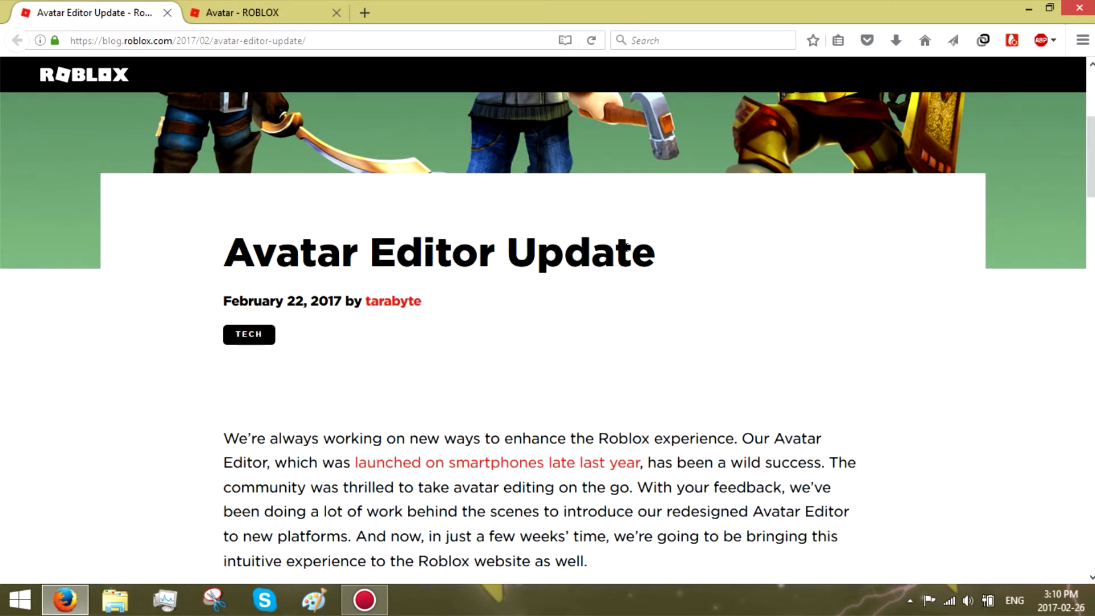
pyautogui.scroll(-3)
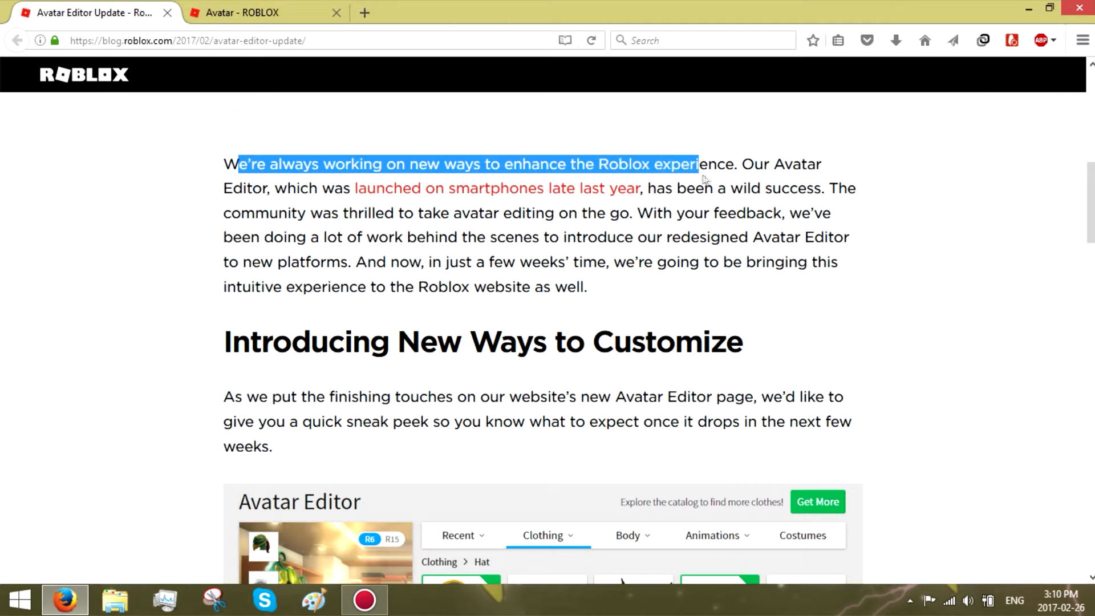
pyautogui.click(245, 153)
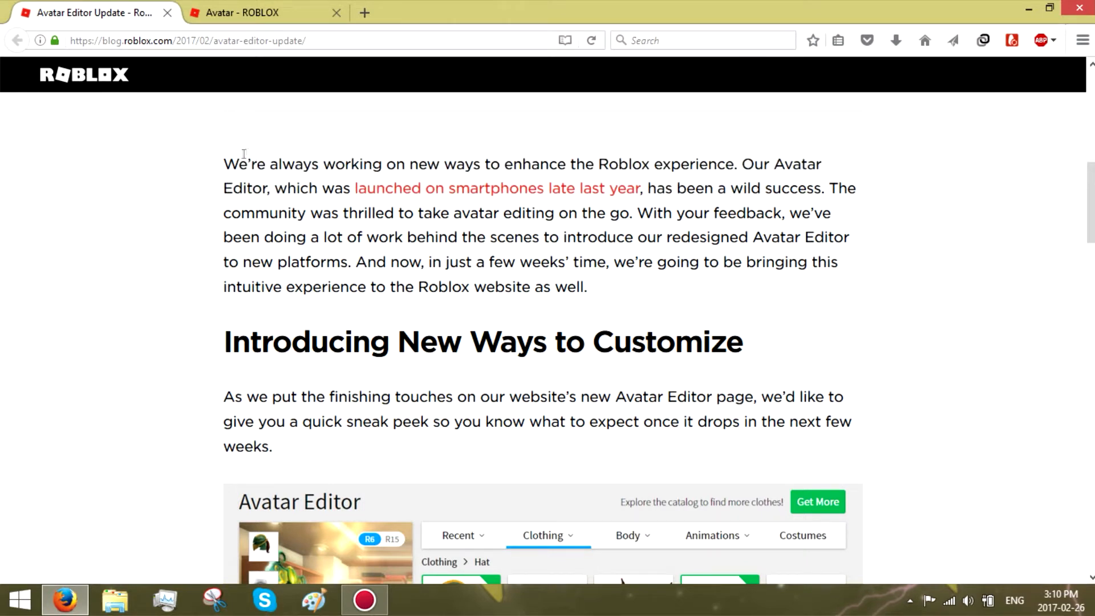
pyautogui.moveTo(830, 282)
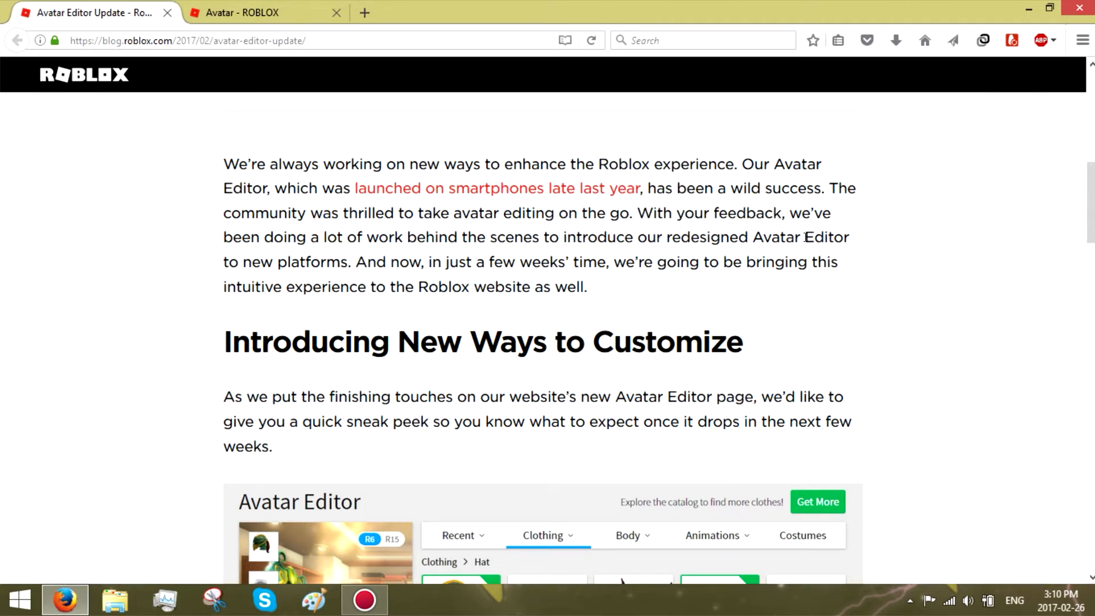
pyautogui.moveTo(719, 212)
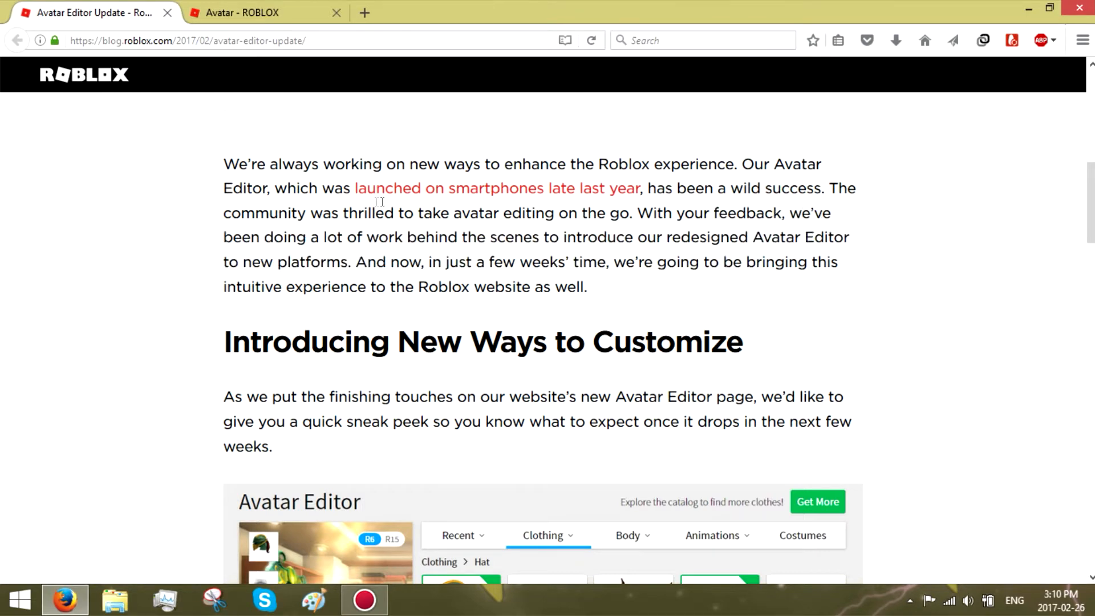
pyautogui.scroll(-3)
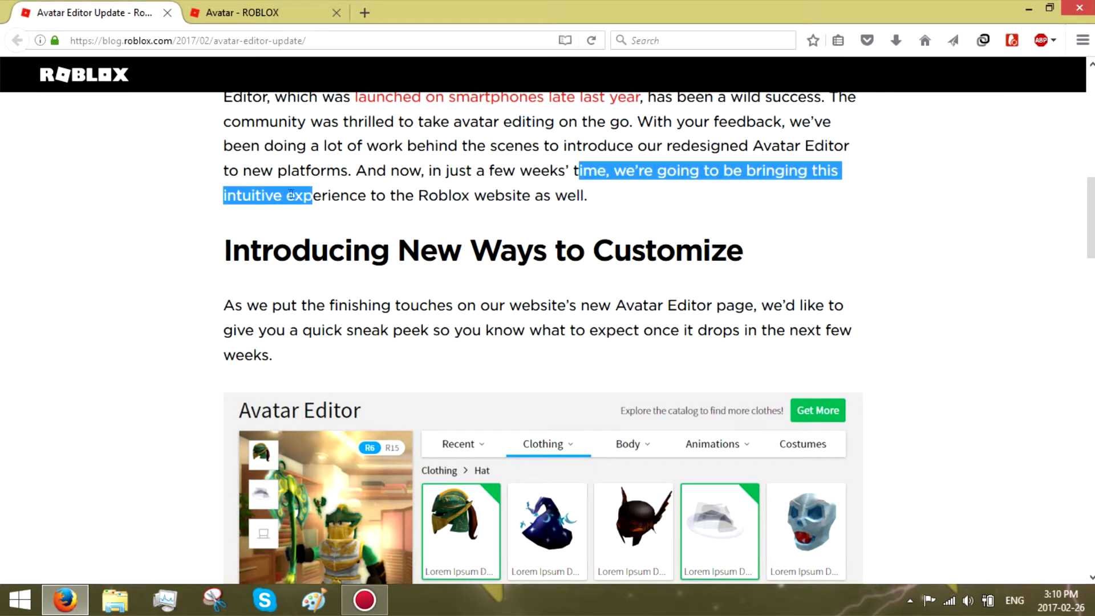
pyautogui.scroll(-3)
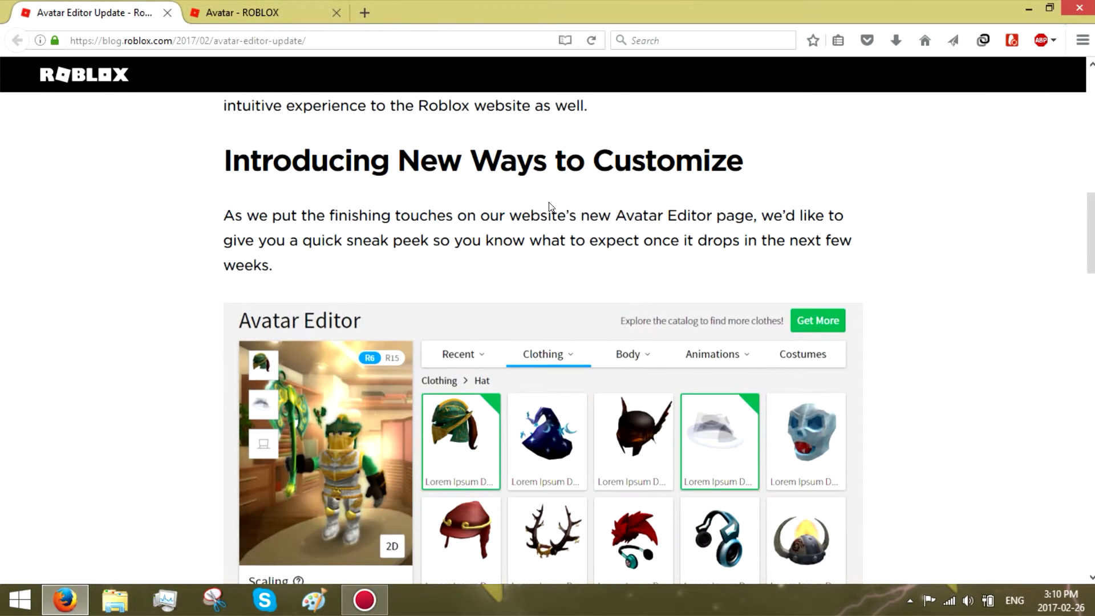
pyautogui.scroll(-3)
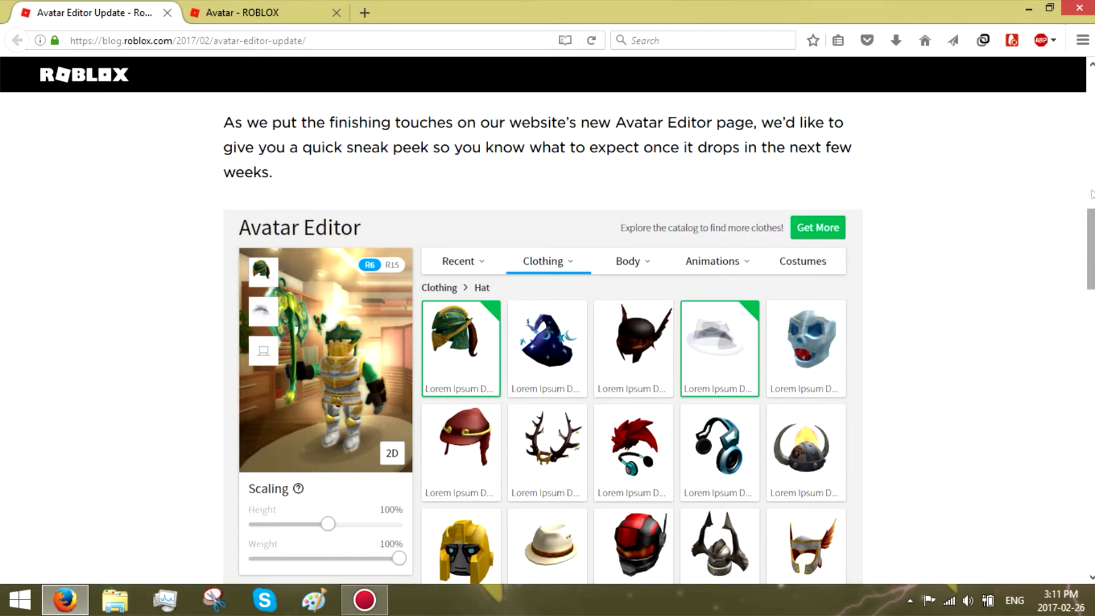
pyautogui.click(265, 13)
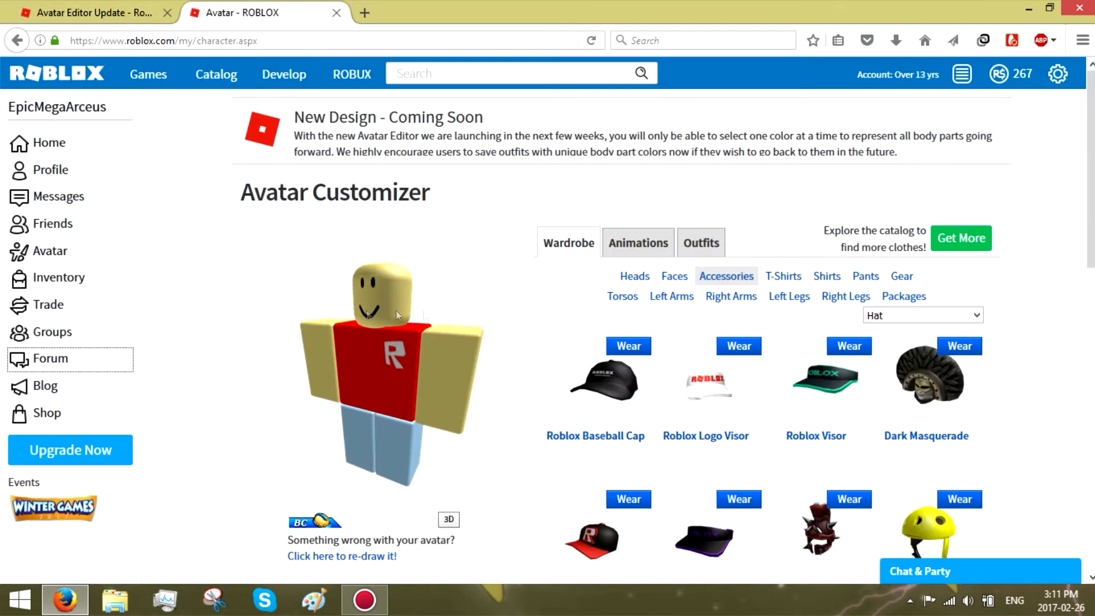
pyautogui.click(91, 12)
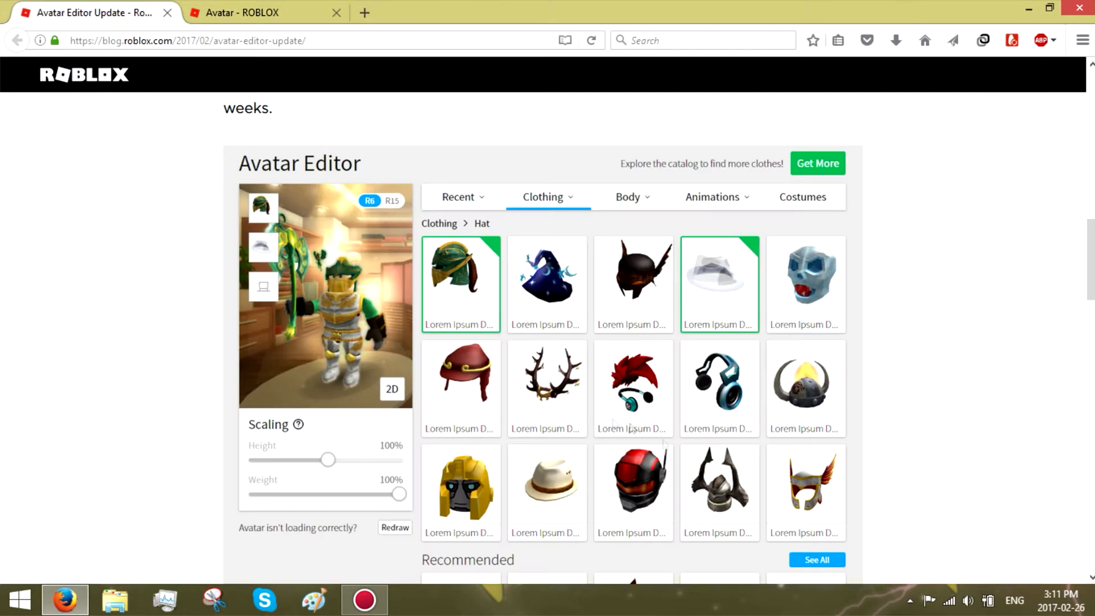
pyautogui.moveTo(569, 392)
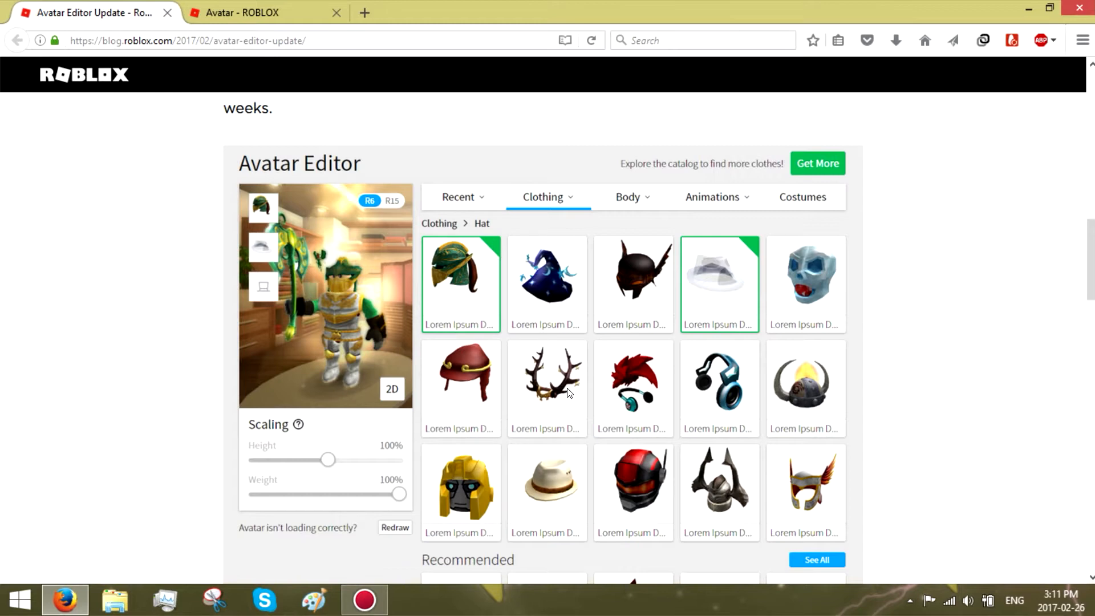
pyautogui.moveTo(875, 322)
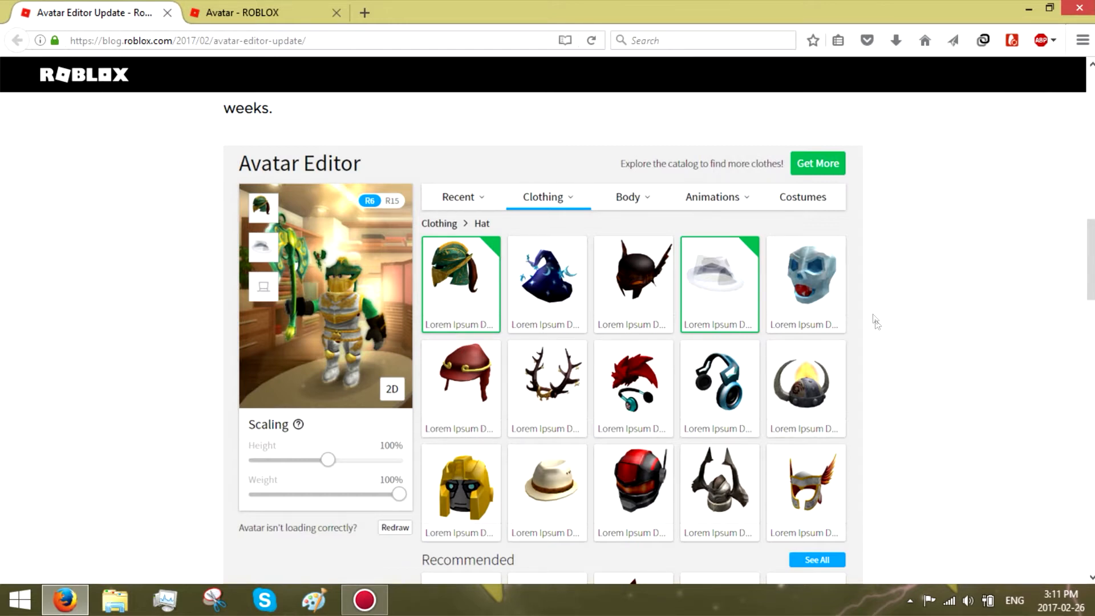
pyautogui.scroll(-3)
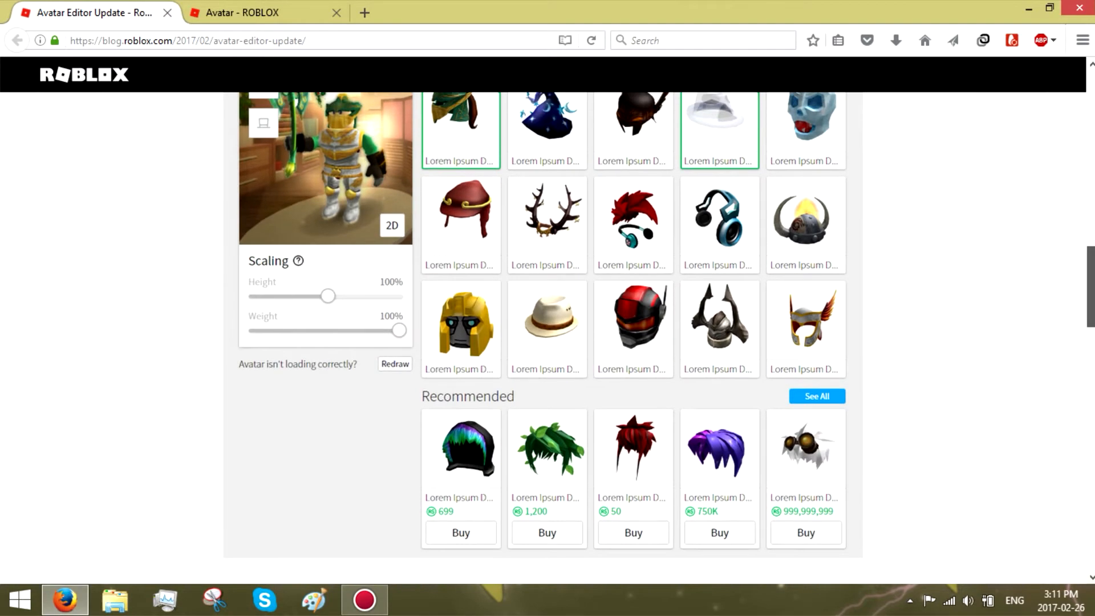
pyautogui.scroll(3)
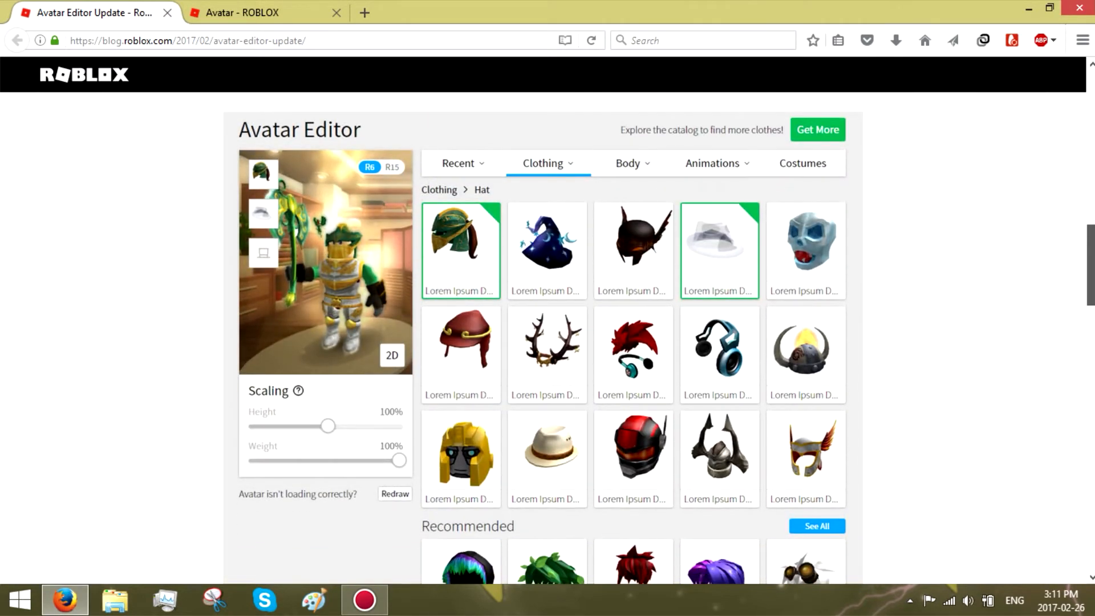
pyautogui.click(258, 12)
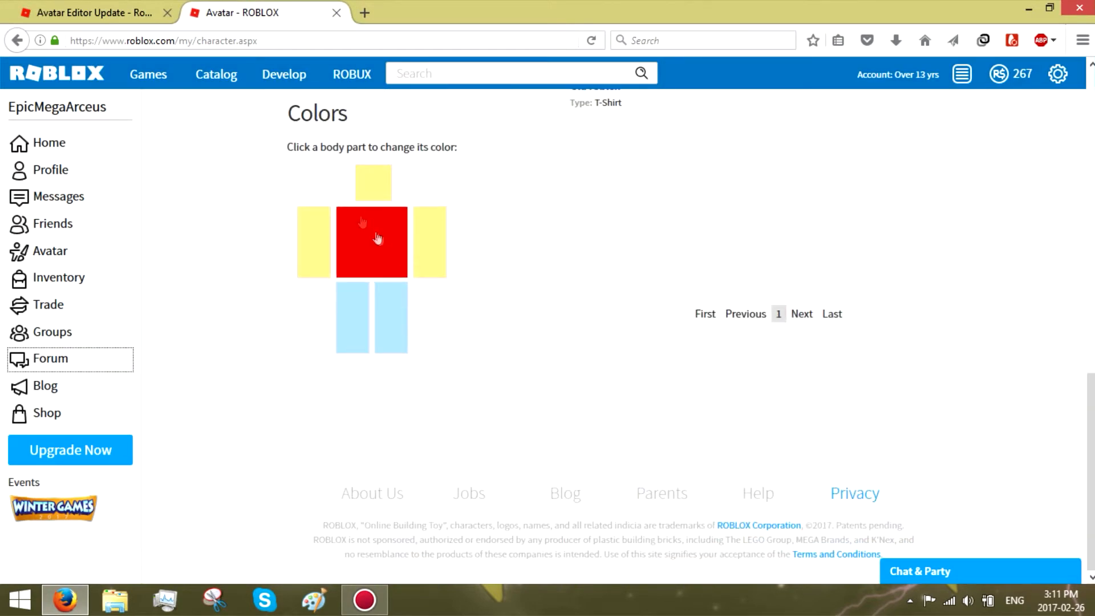
pyautogui.click(91, 13)
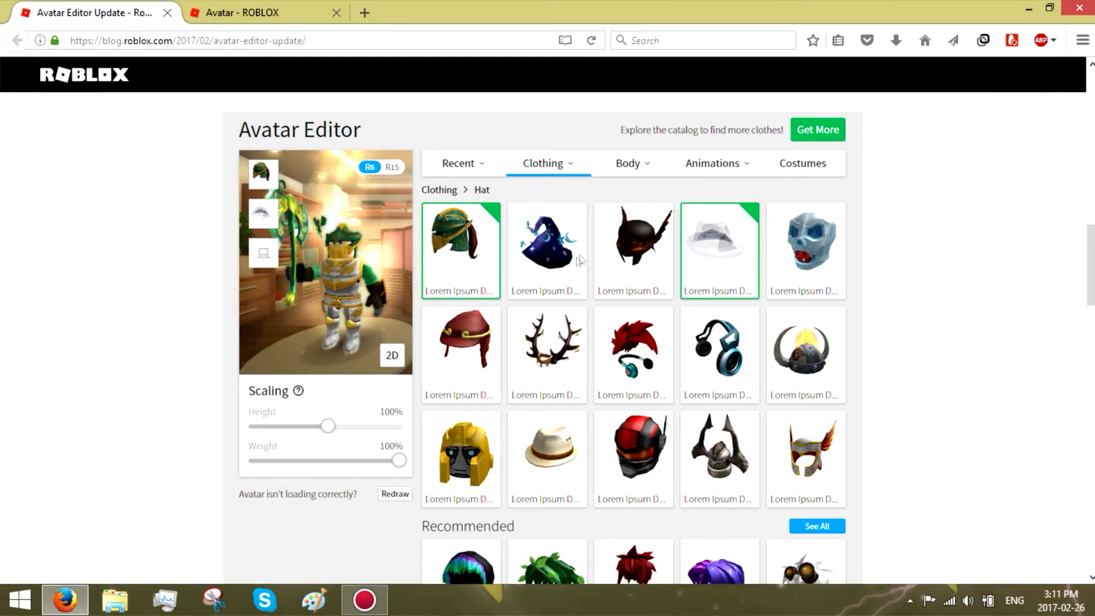
pyautogui.moveTo(666, 301)
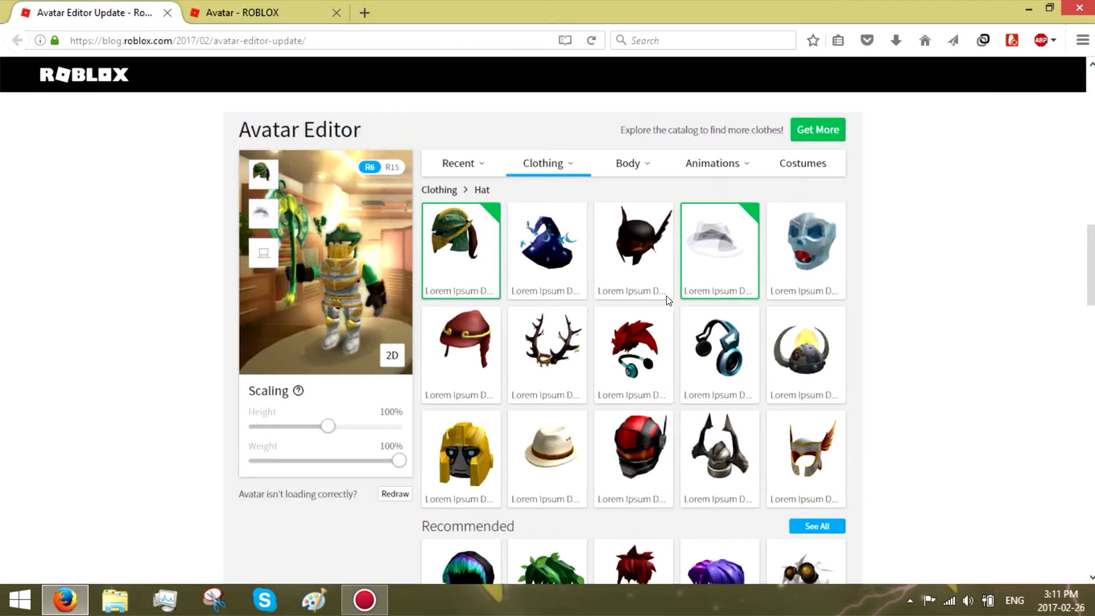
# - Read the paragraph about the redesigned customization menu past the Recommended row
pyautogui.scroll(-3)
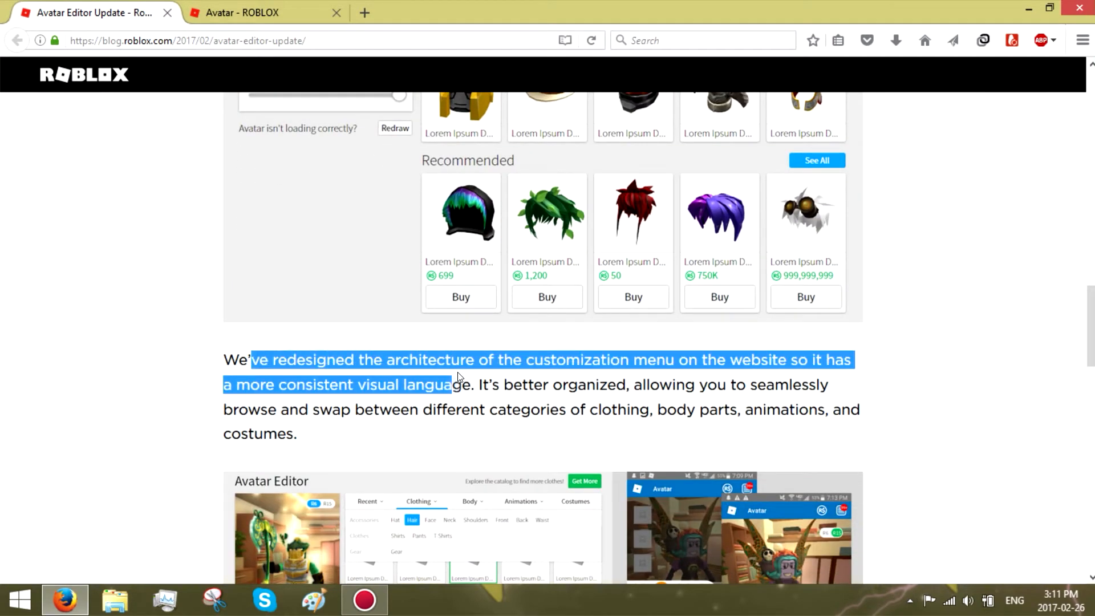
pyautogui.click(911, 452)
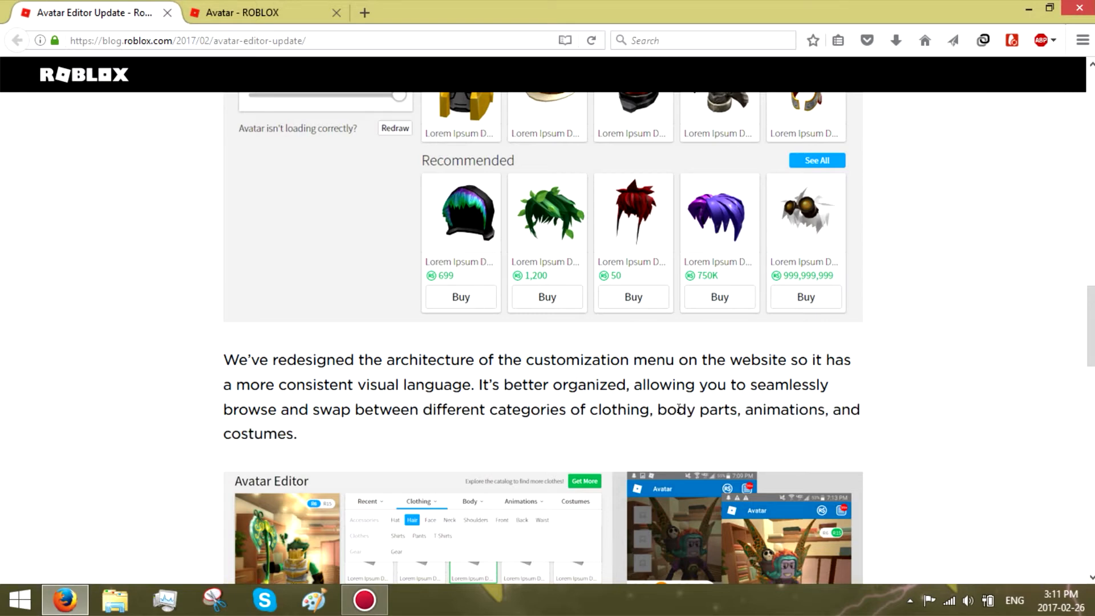
pyautogui.scroll(-3)
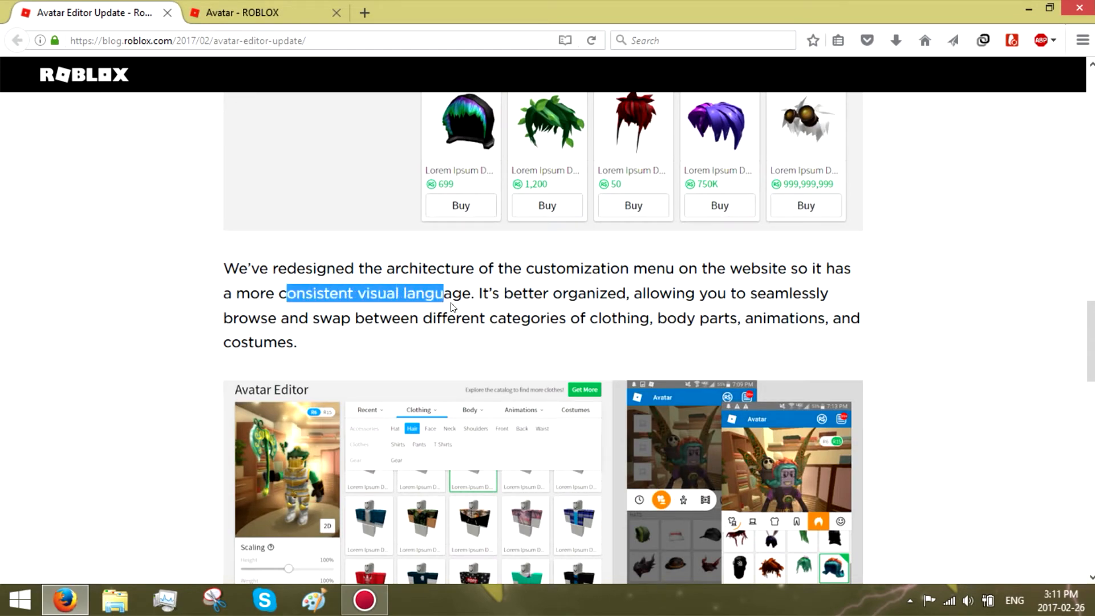
pyautogui.scroll(3)
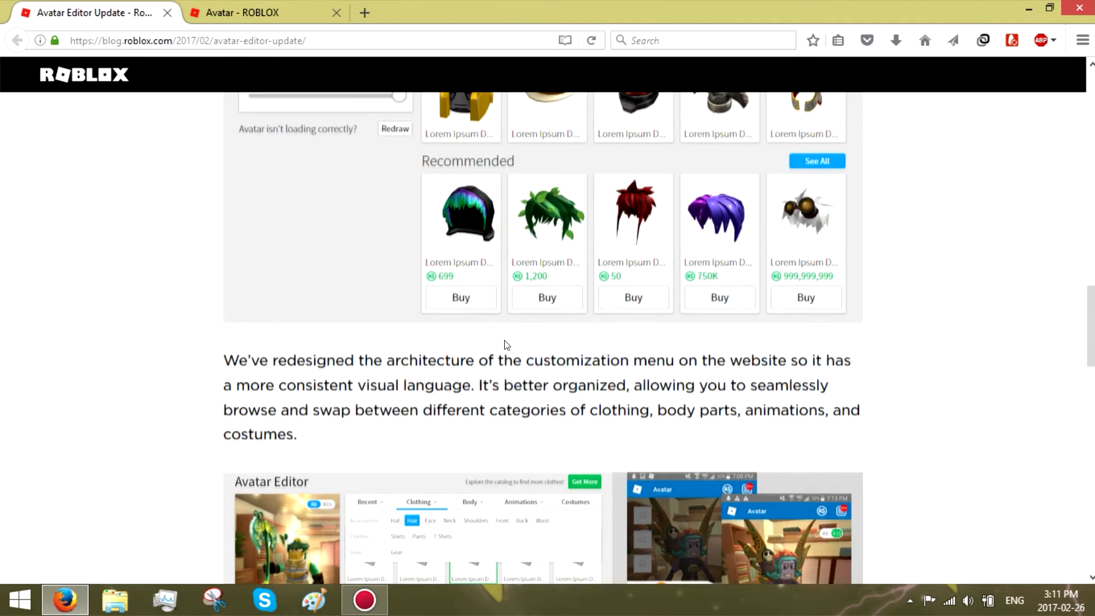
pyautogui.scroll(3)
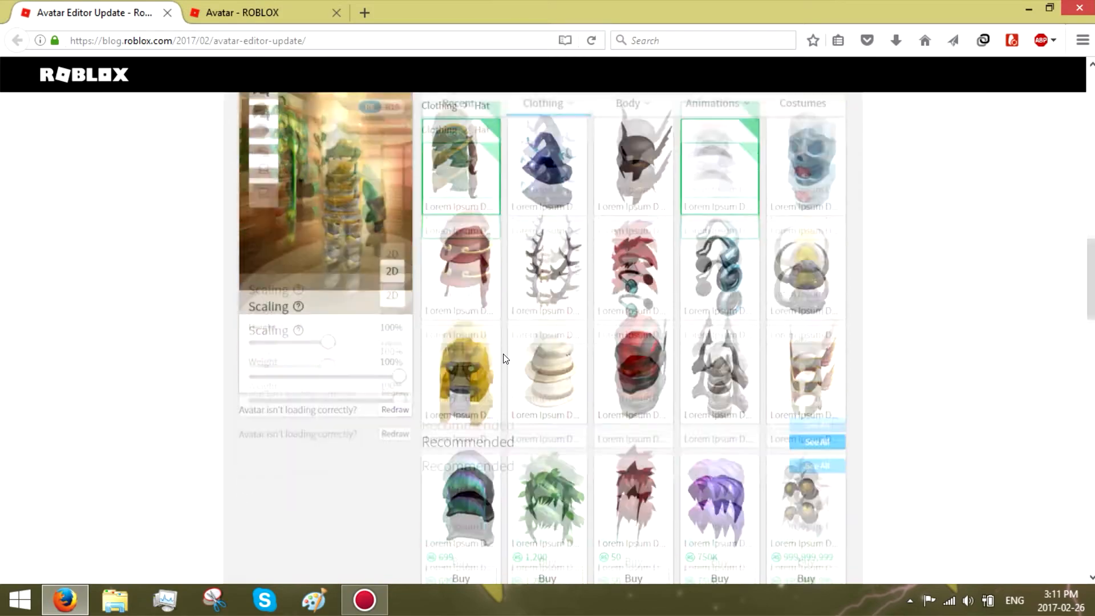
pyautogui.scroll(-3)
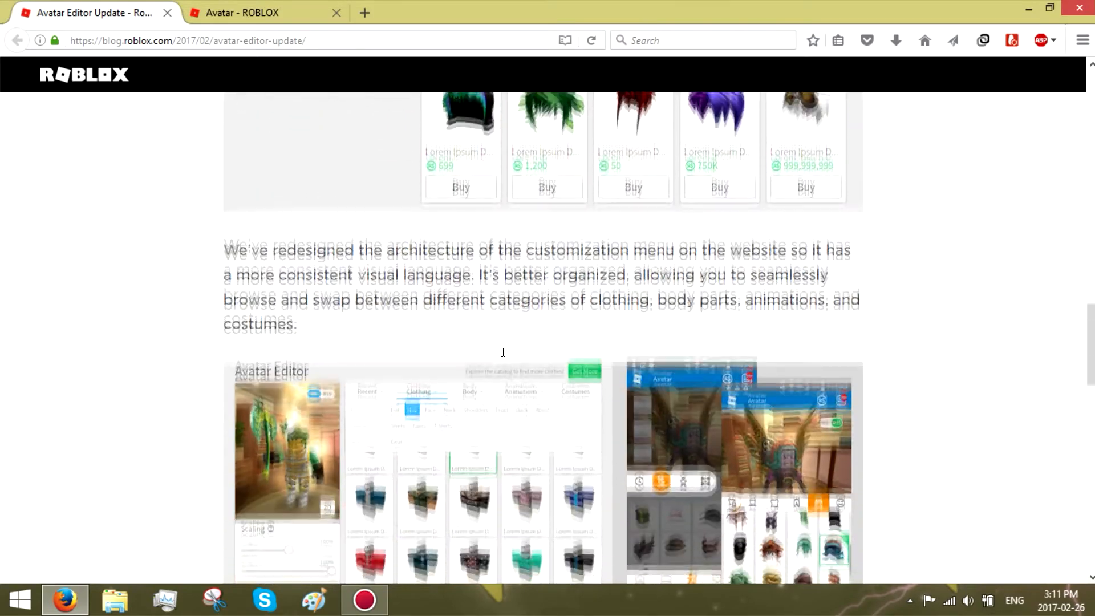
pyautogui.scroll(-3)
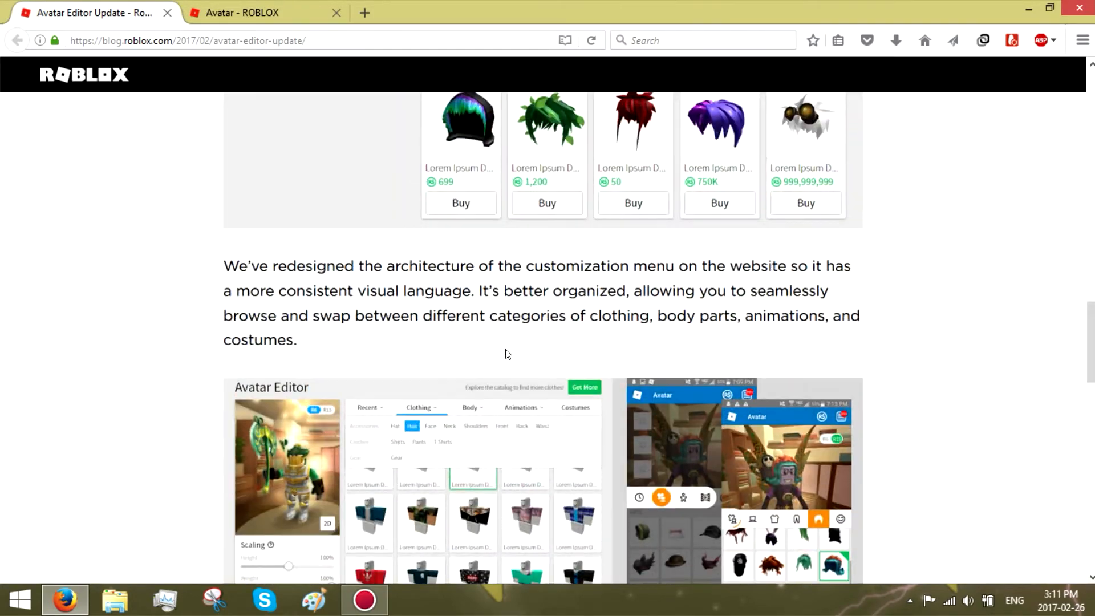
pyautogui.scroll(3)
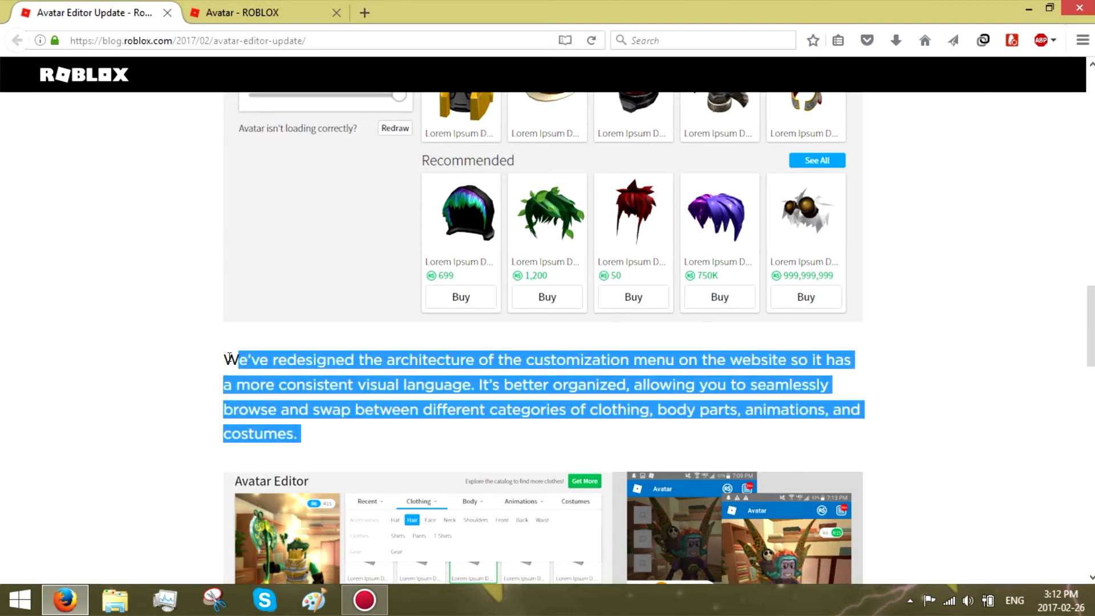
# - Scroll past the desktop-versus-smartphone comparison image to the Changing Body Colors section
pyautogui.scroll(-3)
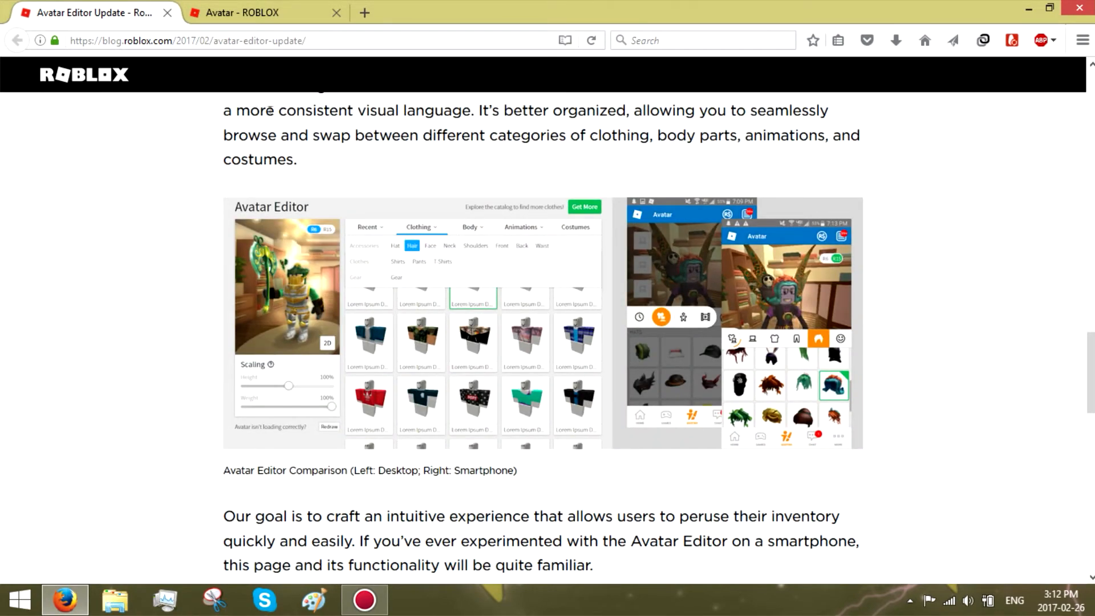
pyautogui.scroll(3)
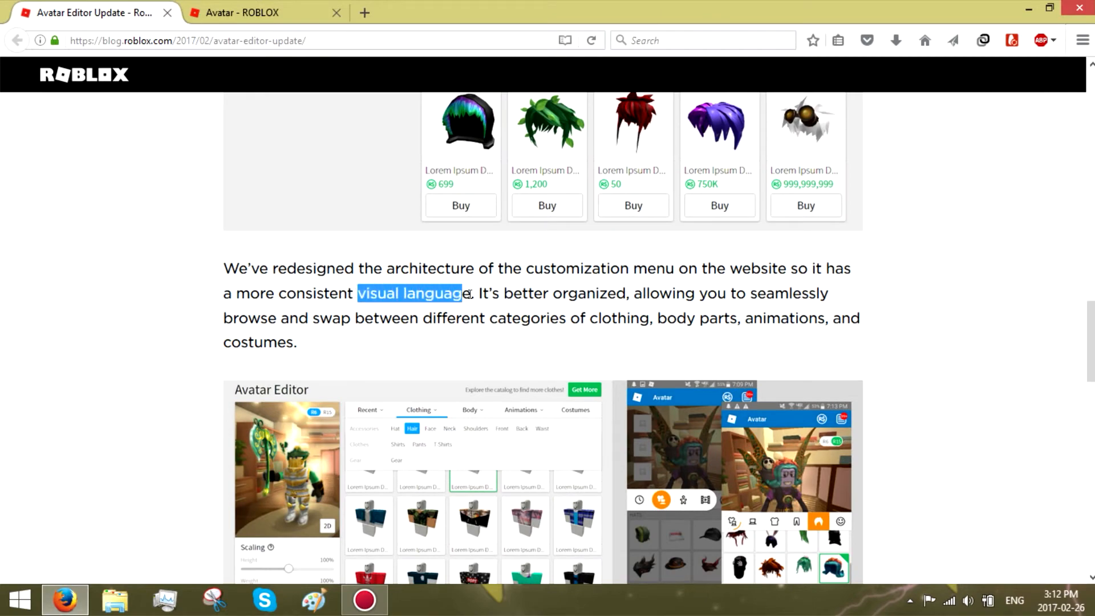
pyautogui.moveTo(1037, 336)
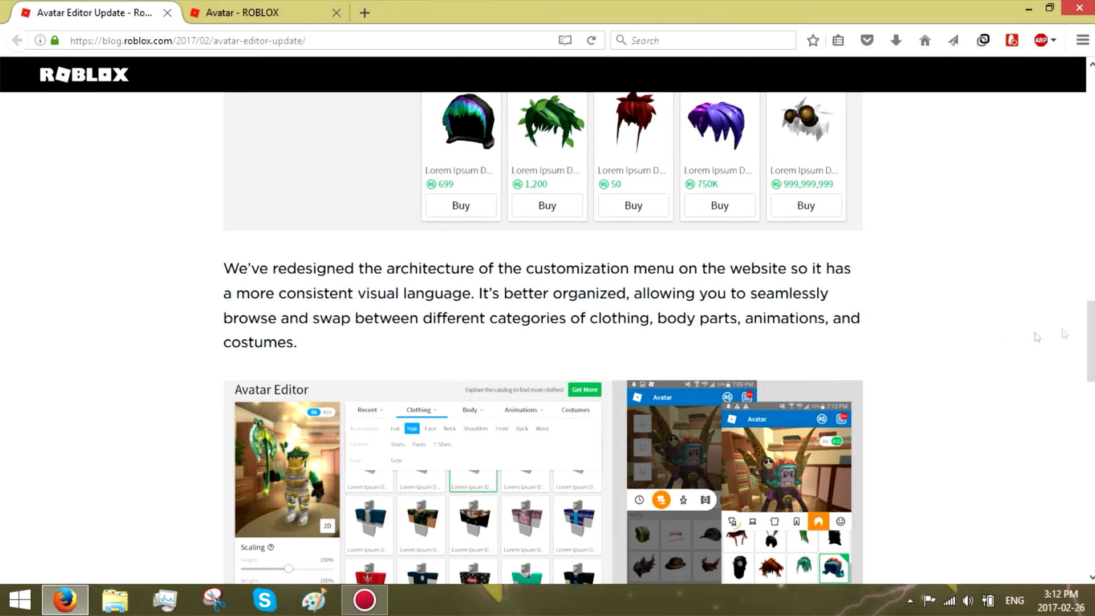
pyautogui.scroll(-3)
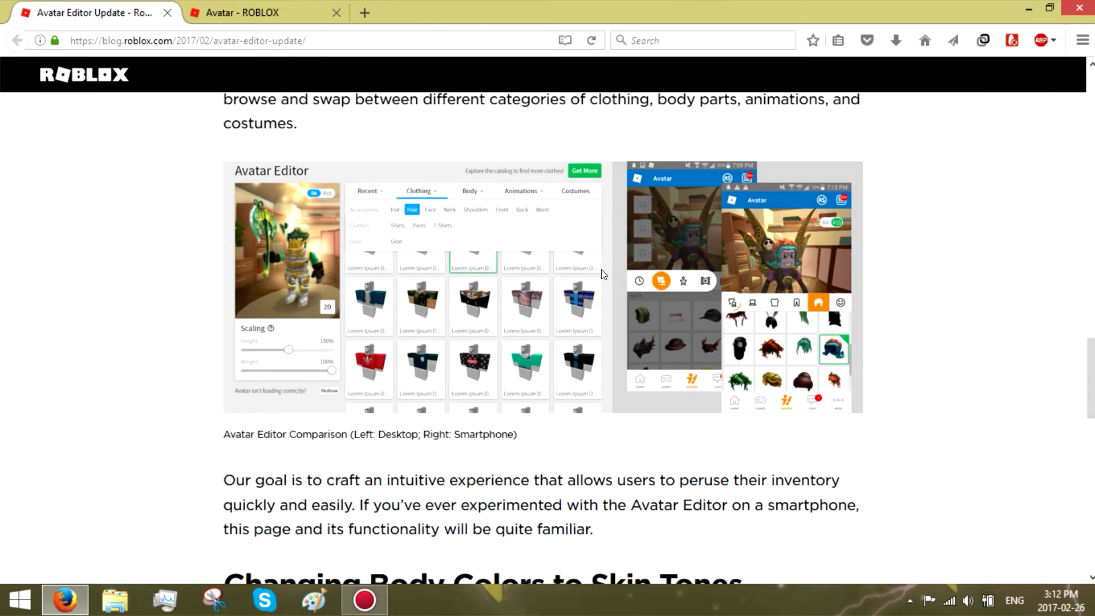
pyautogui.moveTo(628, 268)
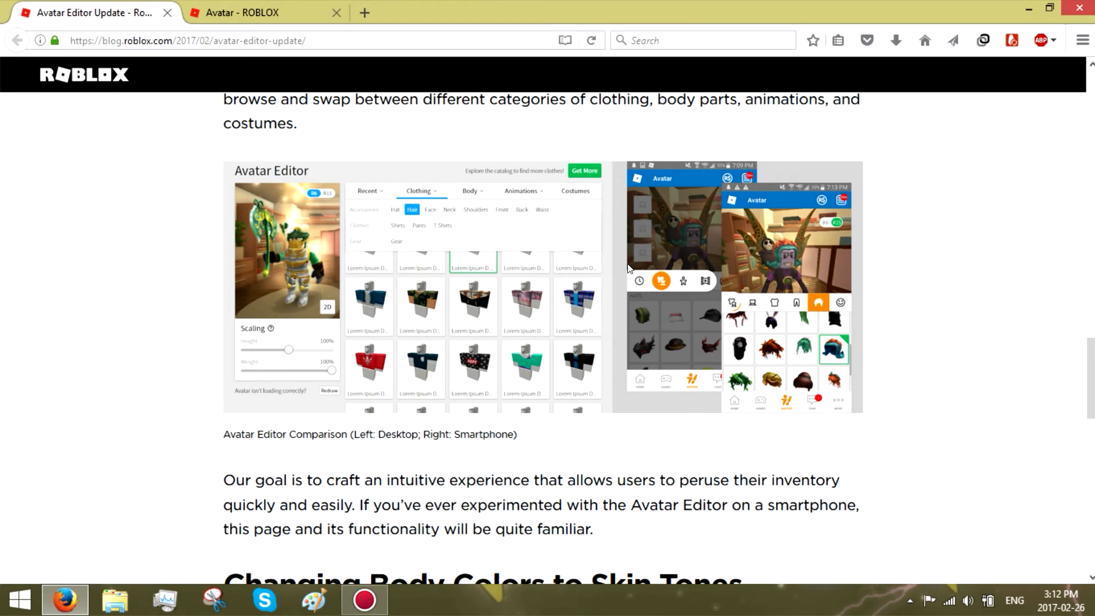
pyautogui.moveTo(855, 313)
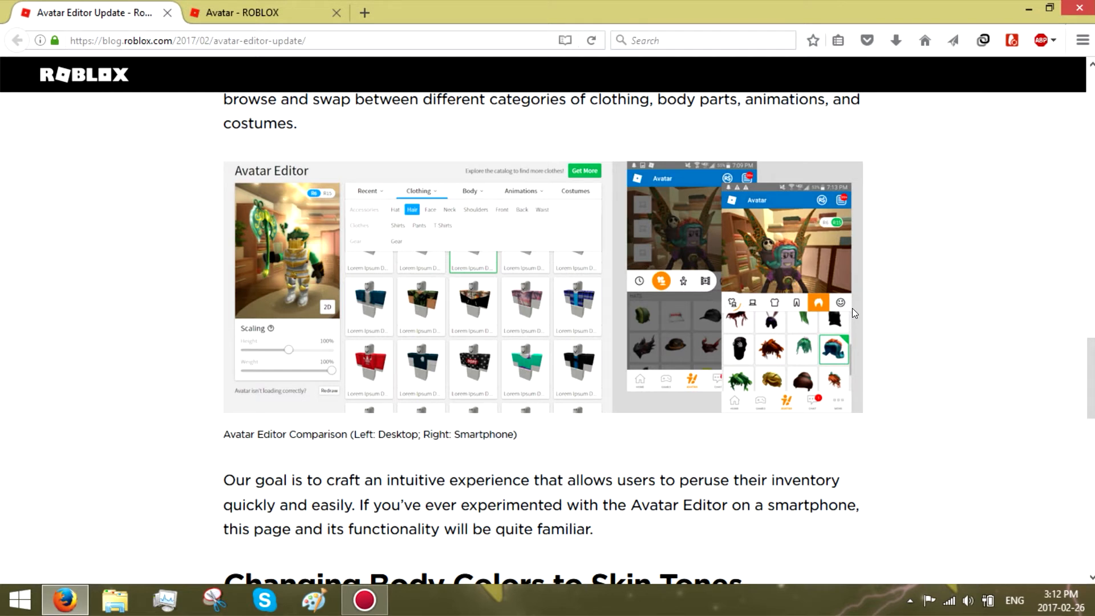
pyautogui.scroll(-3)
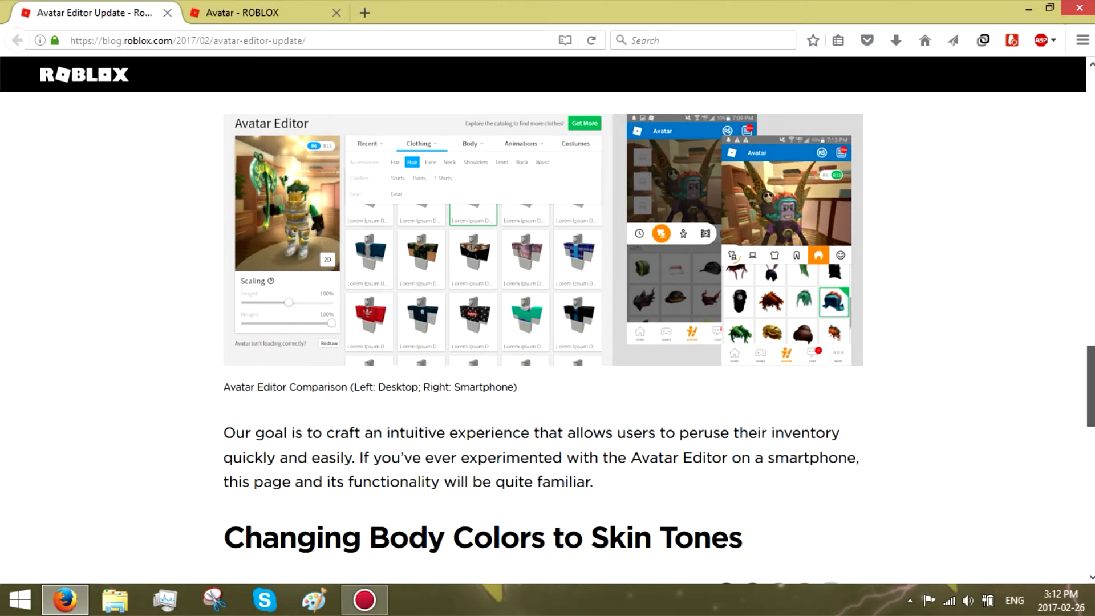
pyautogui.scroll(3)
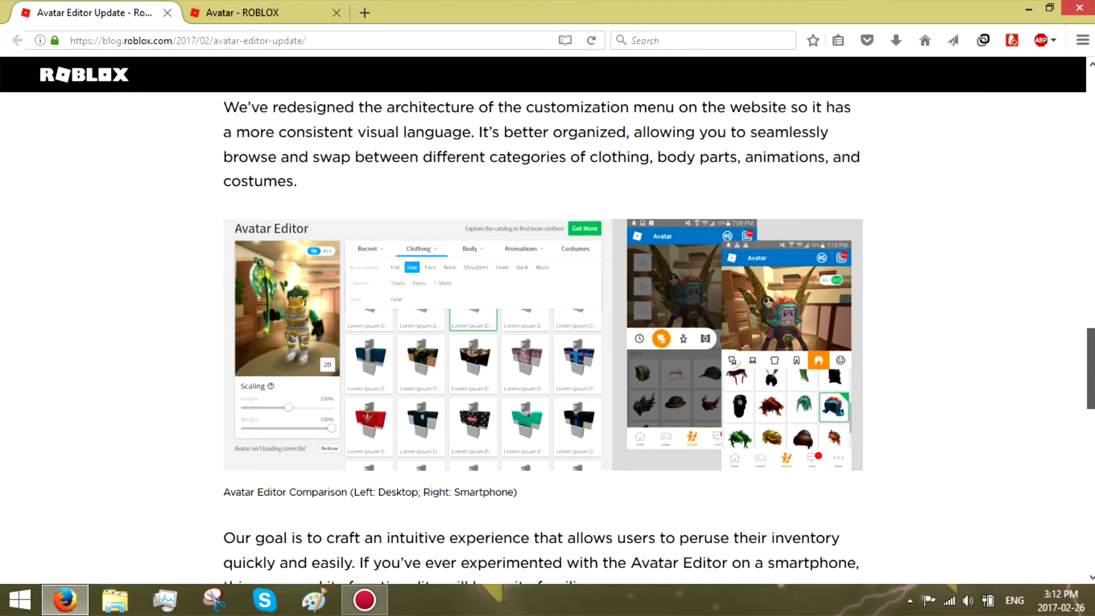
pyautogui.scroll(-3)
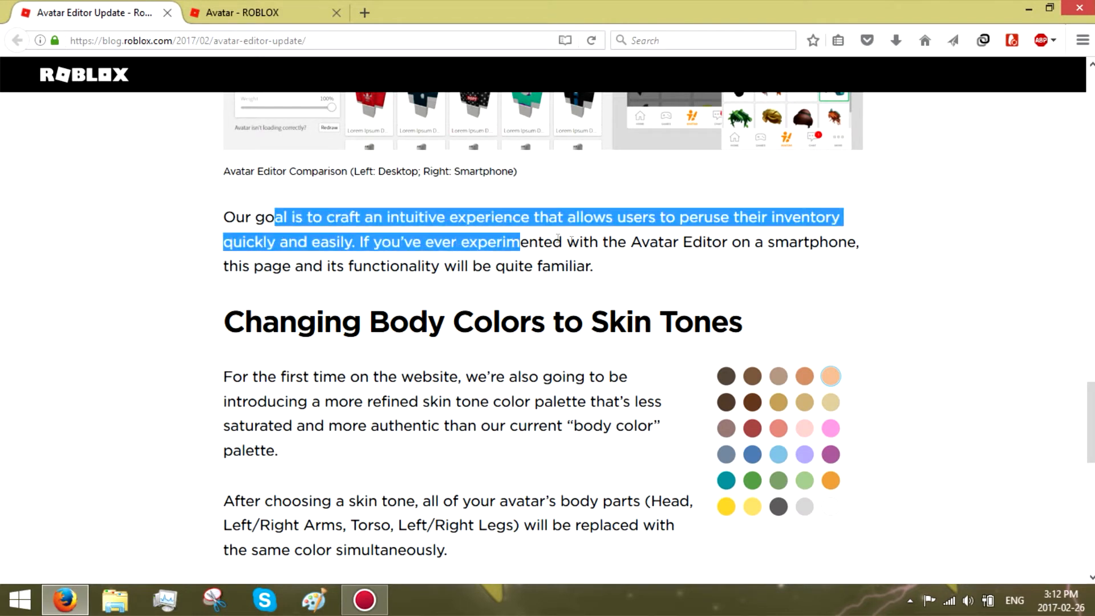
# - Read the skin-tone palette paragraphs, clearing highlights on the goal and skin tone text
pyautogui.click(899, 303)
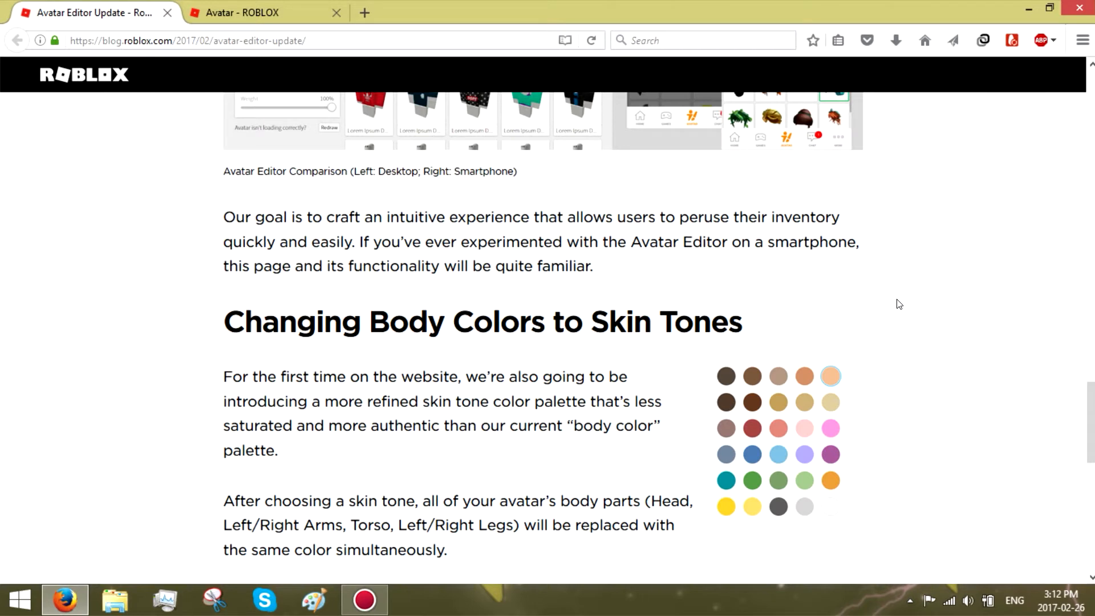
pyautogui.moveTo(681, 291)
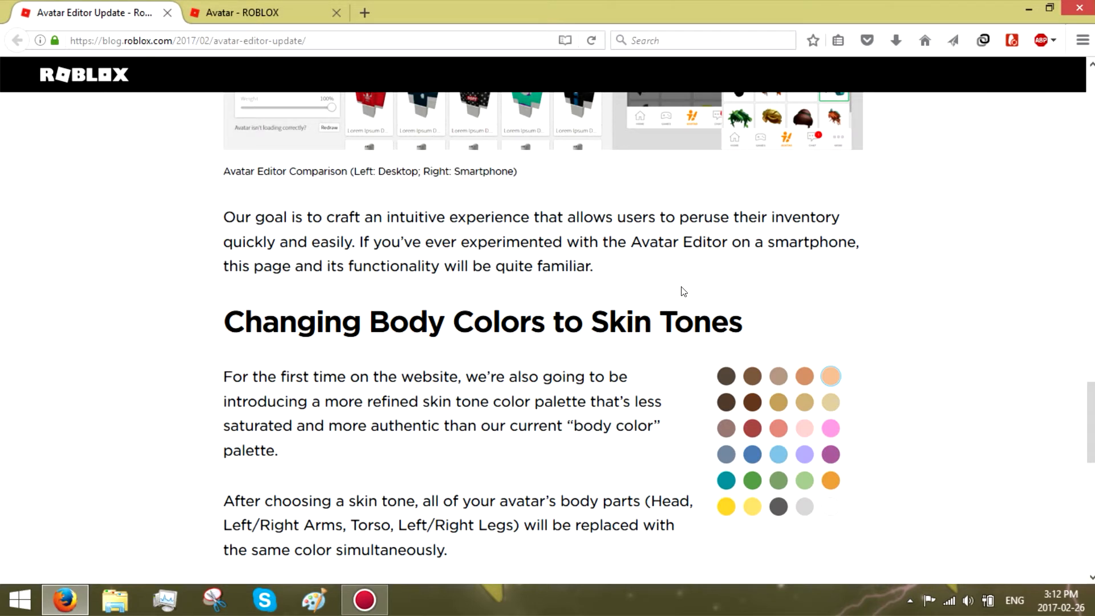
pyautogui.scroll(-3)
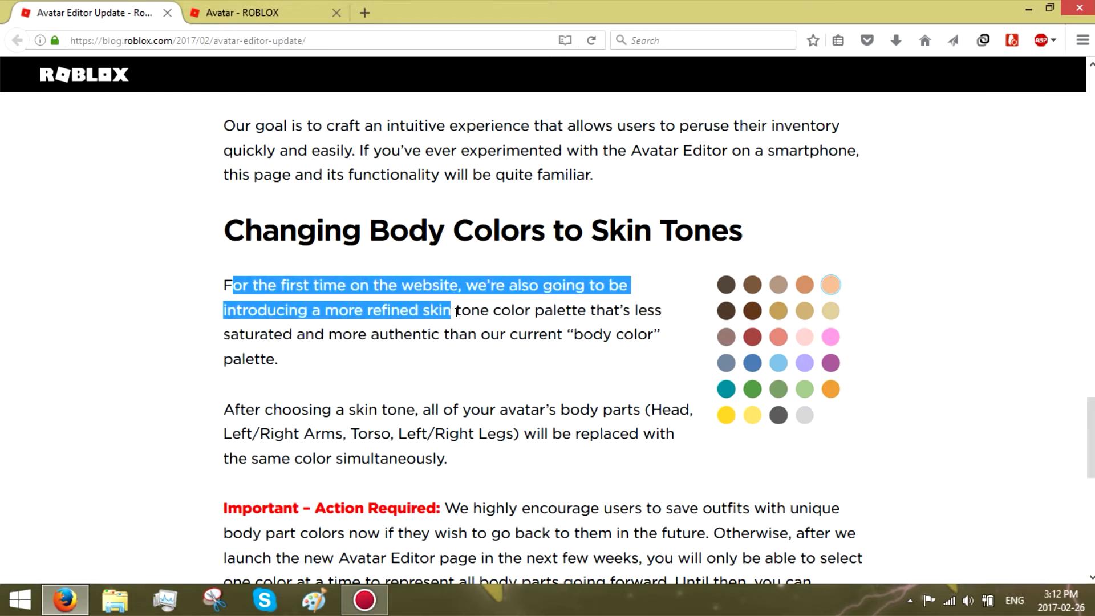
pyautogui.click(501, 373)
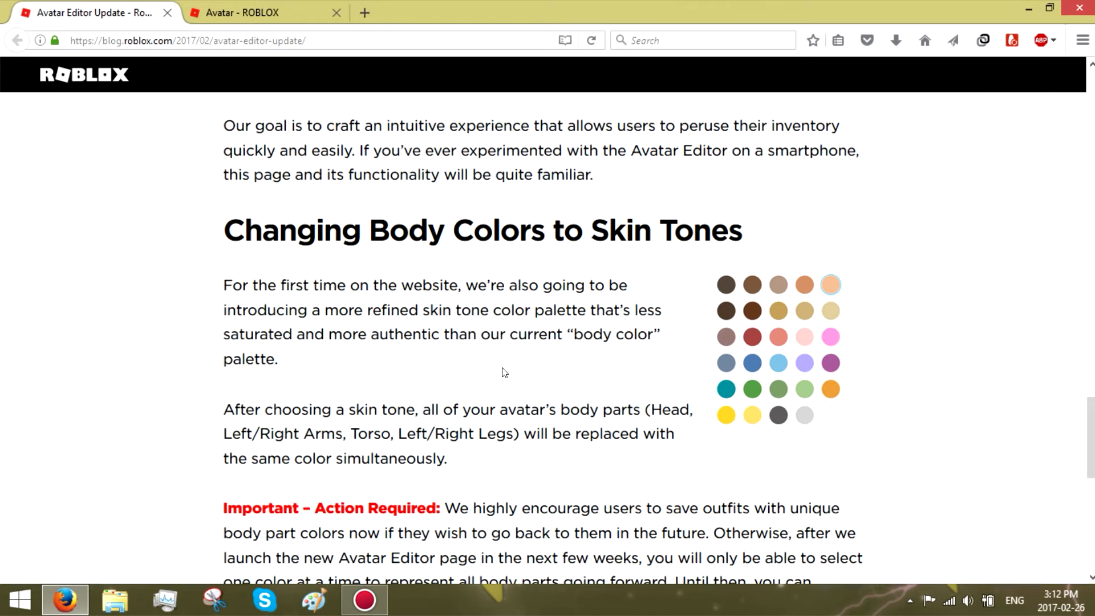
pyautogui.moveTo(581, 358)
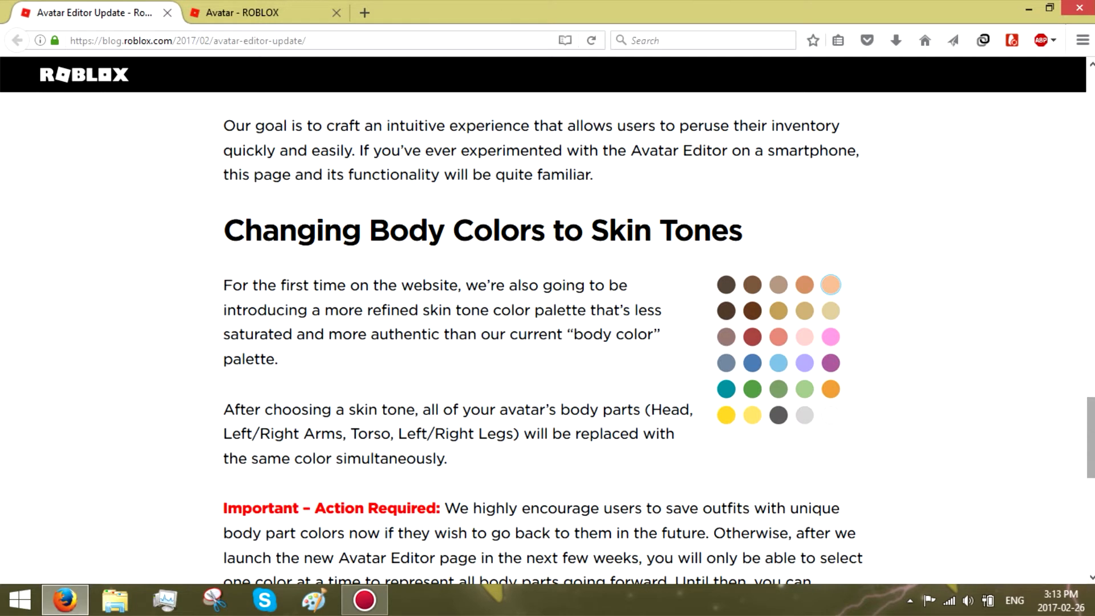
pyautogui.moveTo(1081, 429)
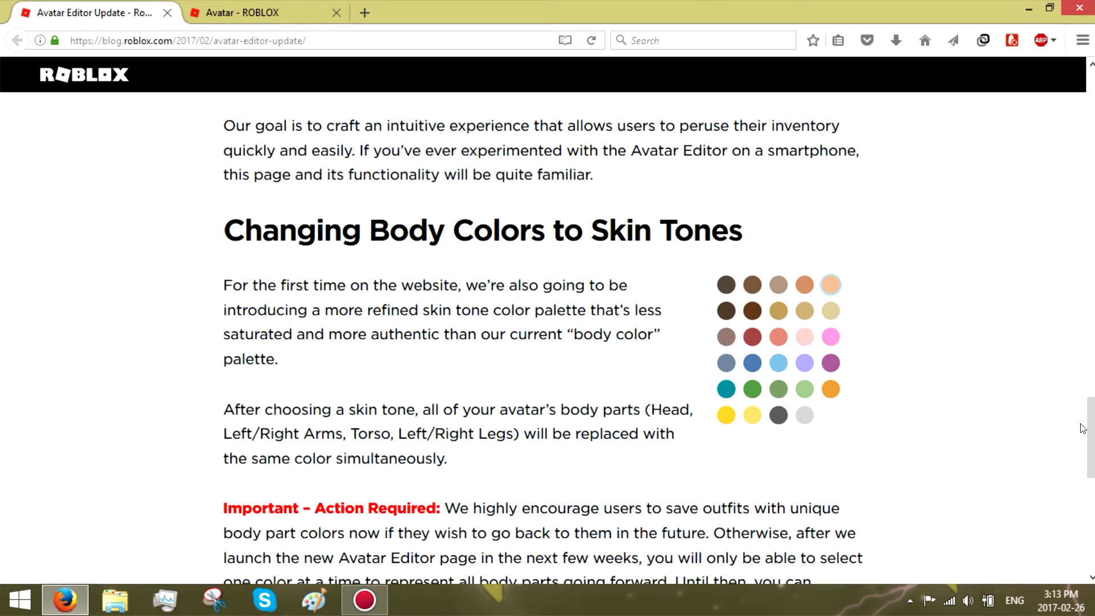
pyautogui.moveTo(971, 365)
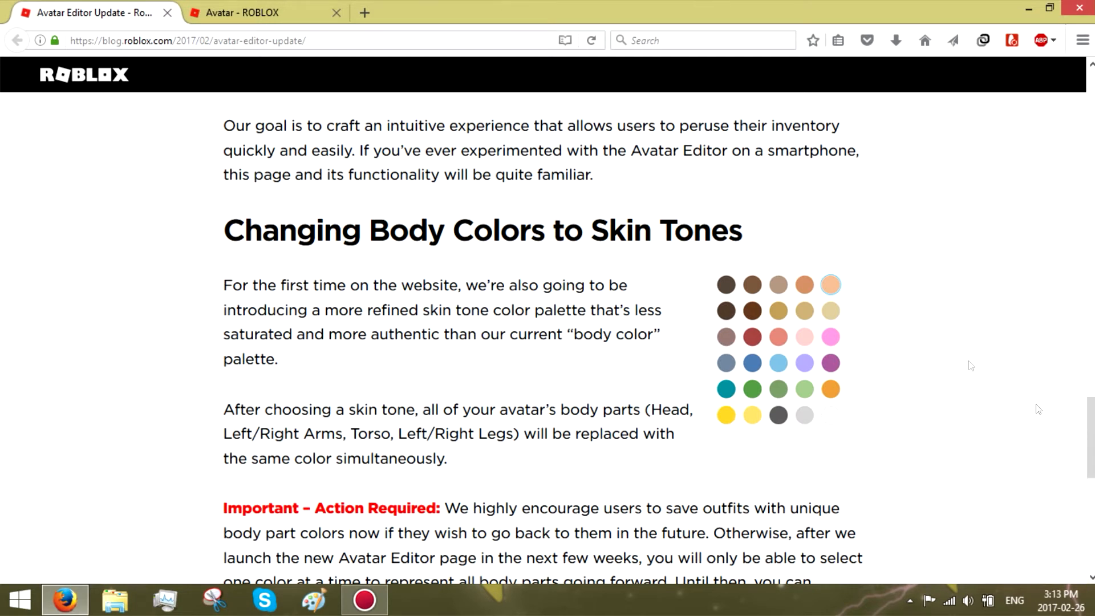
# - Glance at the Avatar Customizer page, then return to the blog's Action Required note
pyautogui.click(251, 12)
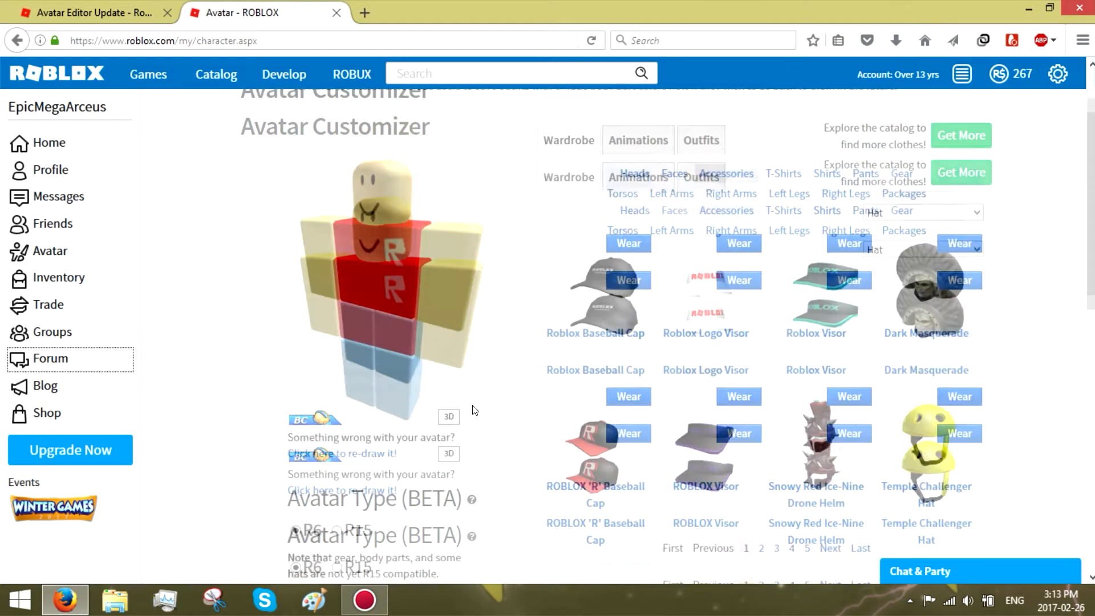
pyautogui.scroll(-3)
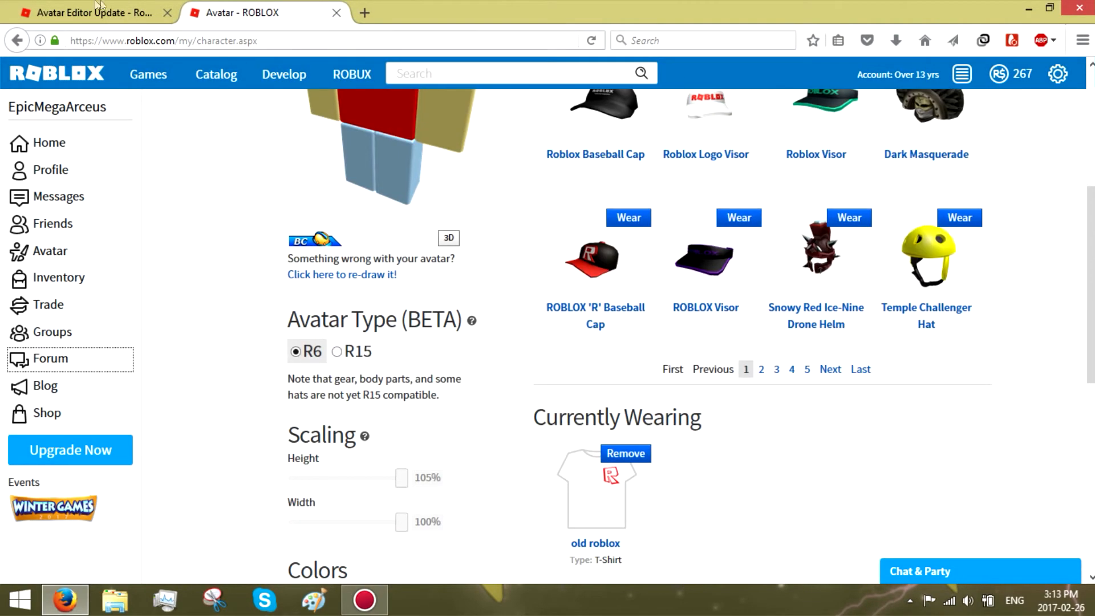
pyautogui.click(91, 13)
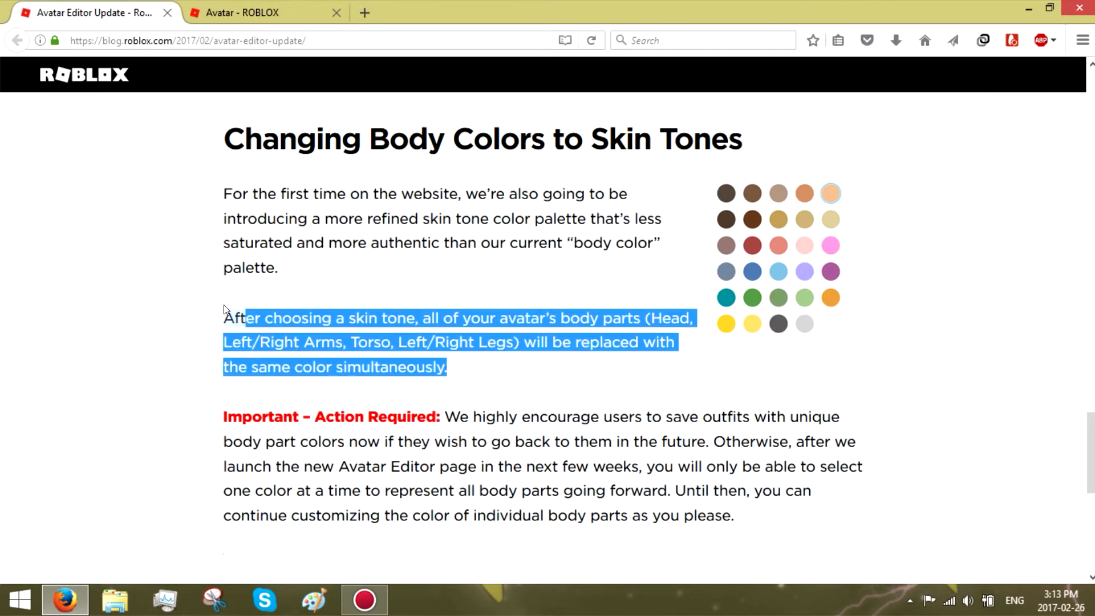
# - Read the post's closing sentence and feedback paragraph, clearing each highlight
pyautogui.scroll(-3)
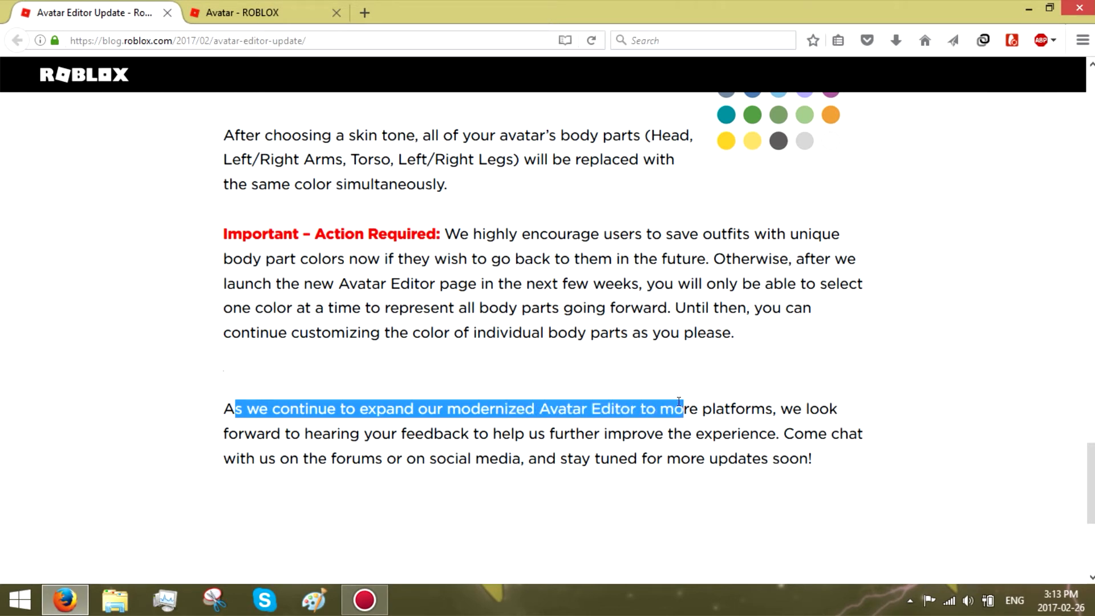
pyautogui.click(758, 408)
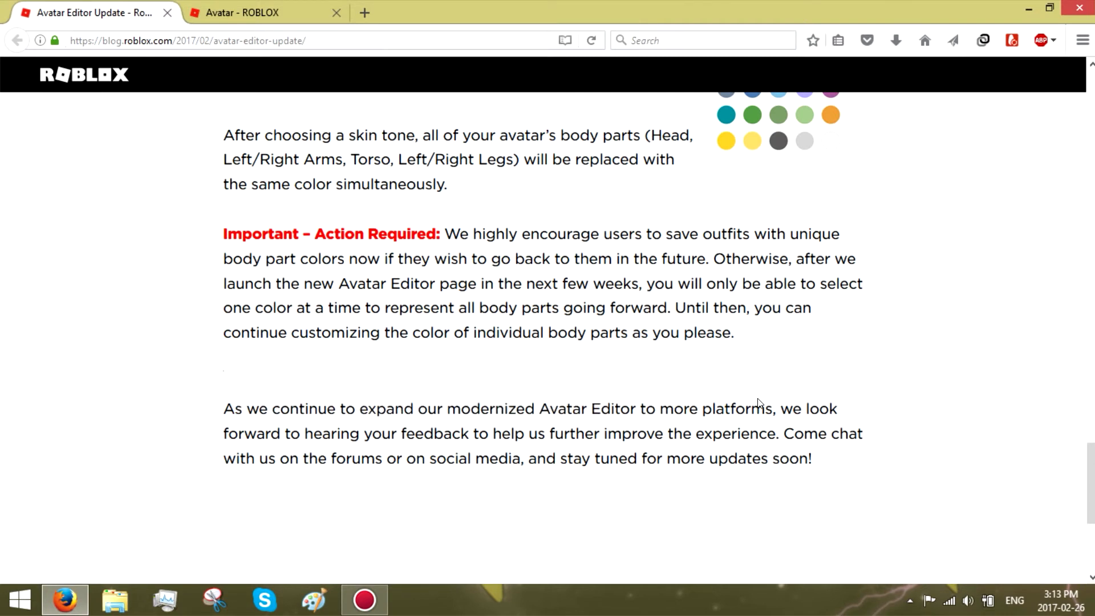
pyautogui.moveTo(247, 428)
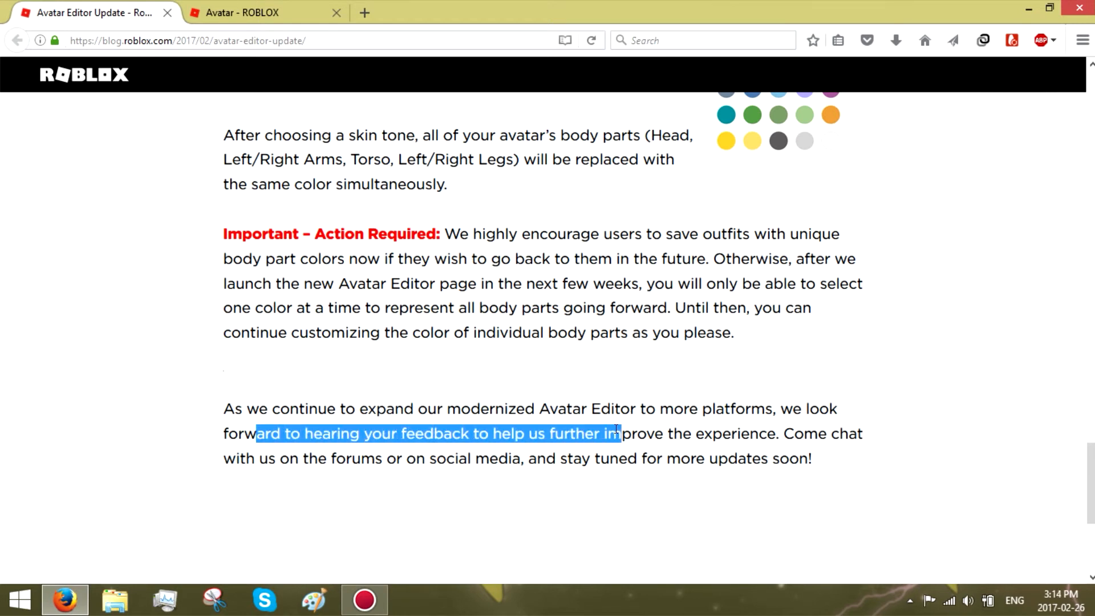
pyautogui.click(693, 491)
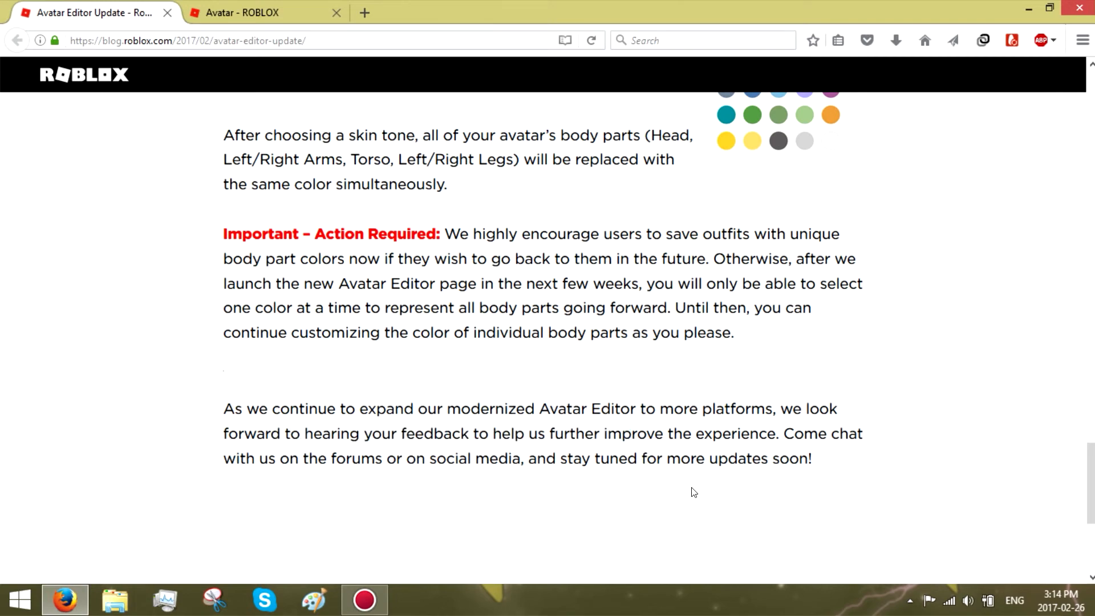
pyautogui.moveTo(372, 430)
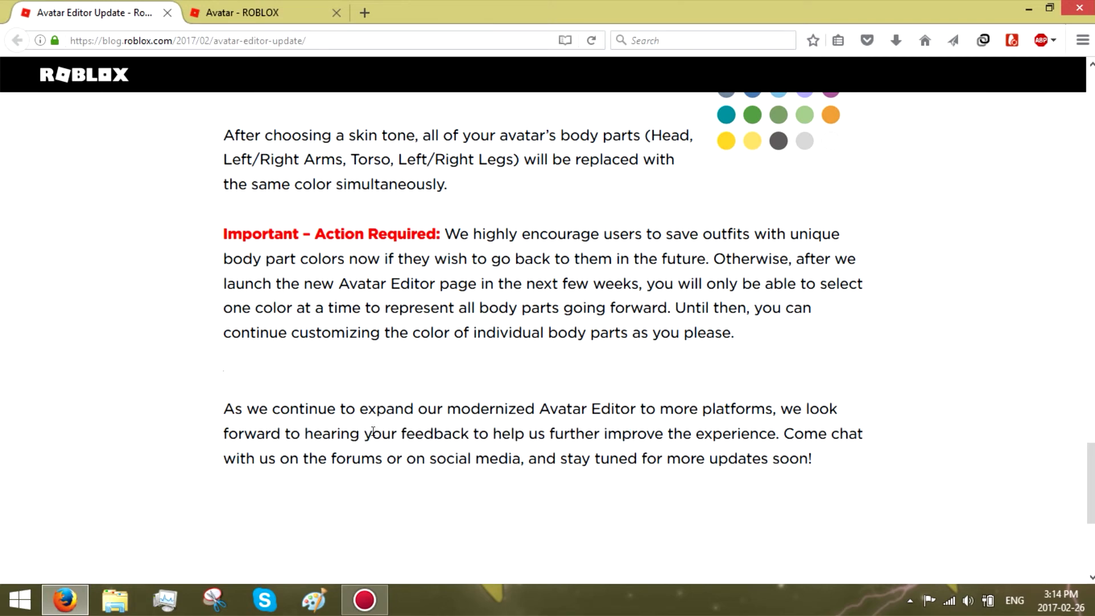
pyautogui.scroll(-3)
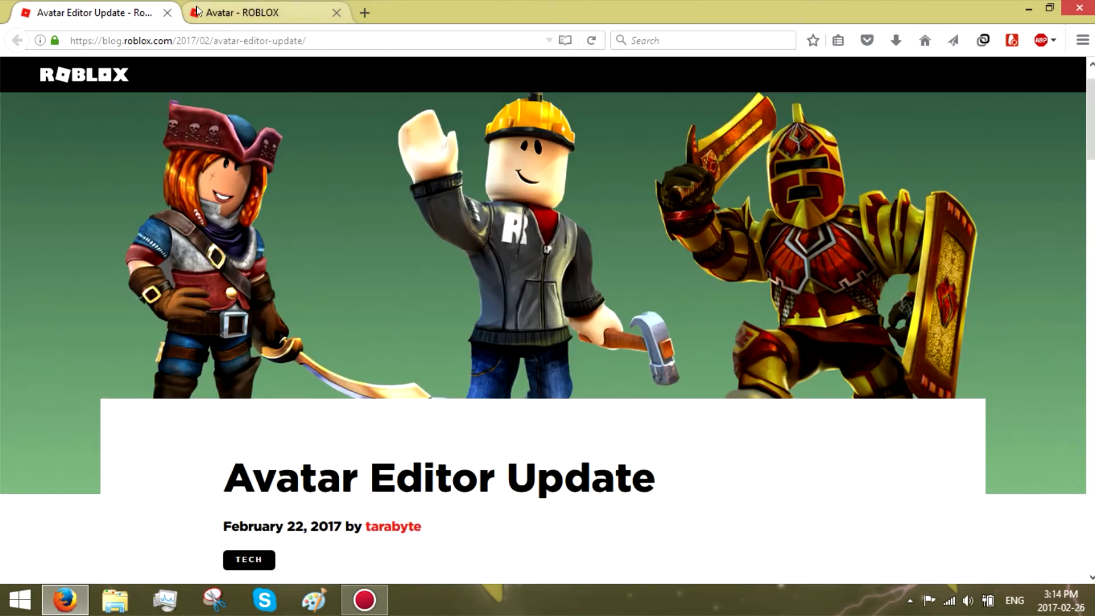
# - Preview the Choose a Torso Color palette and close it, keeping the torso red
pyautogui.click(252, 12)
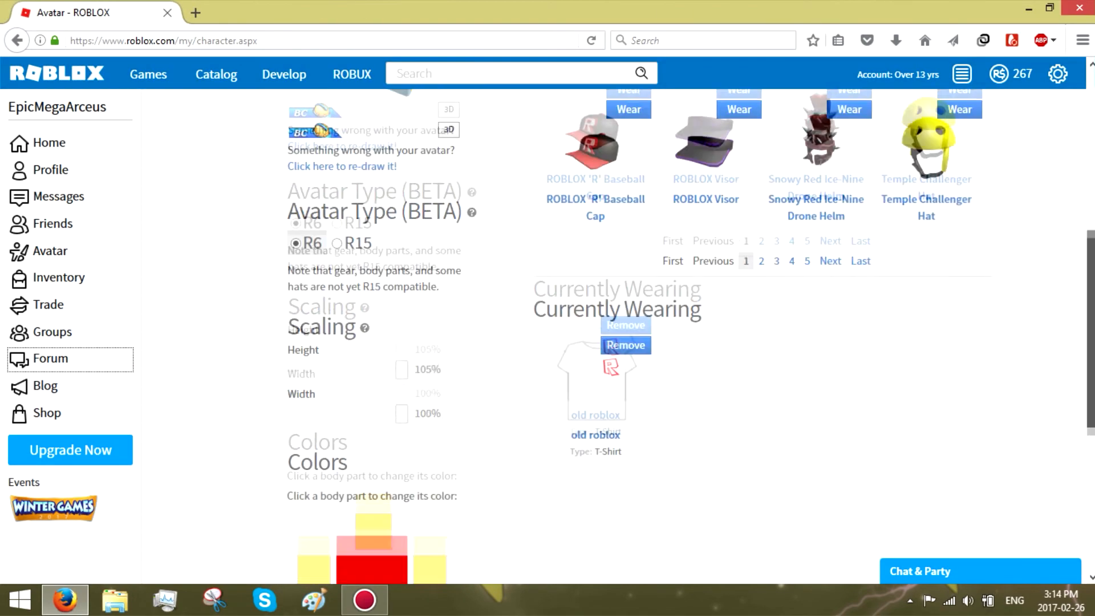
pyautogui.scroll(-3)
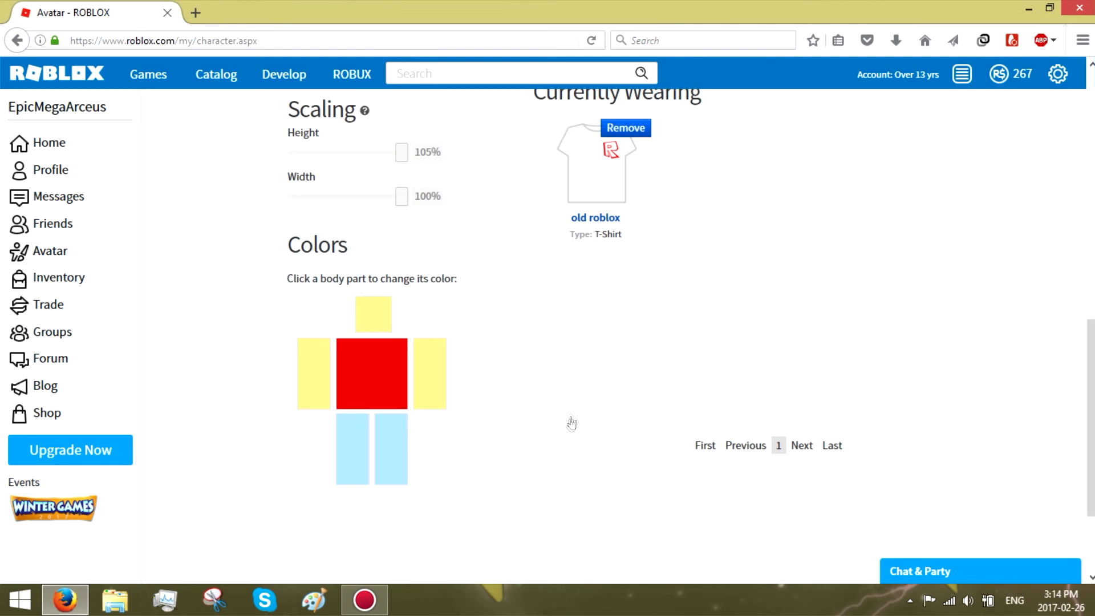
pyautogui.click(371, 313)
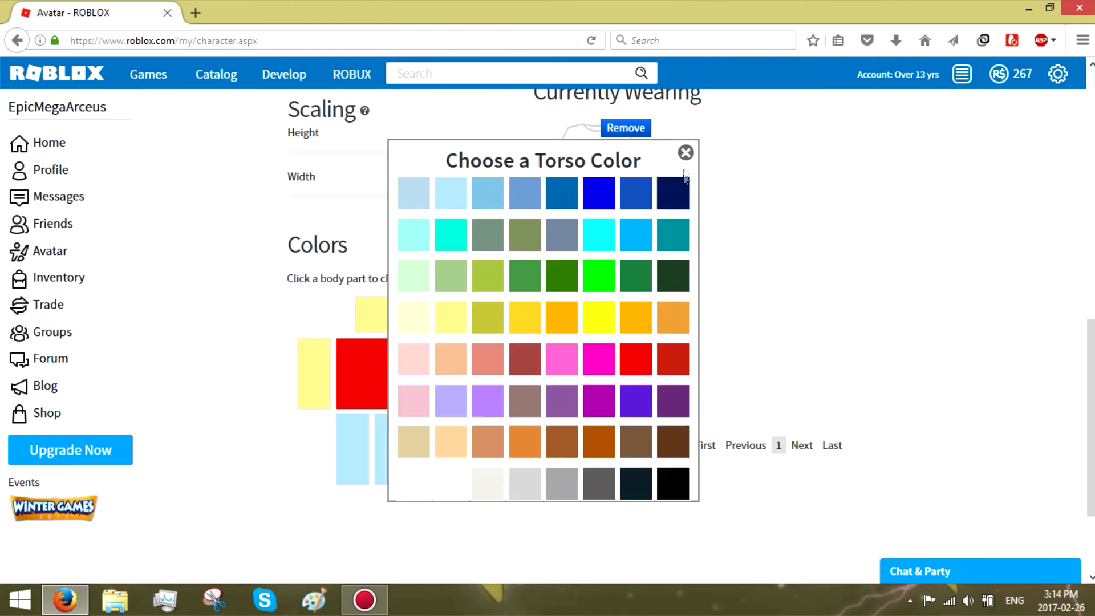
pyautogui.click(684, 152)
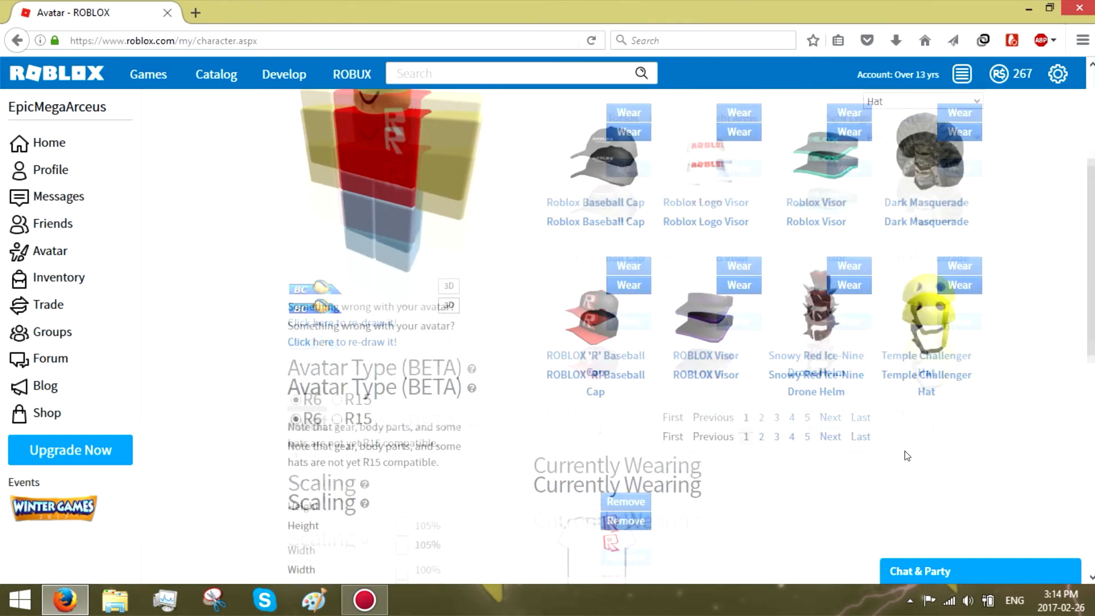
pyautogui.scroll(3)
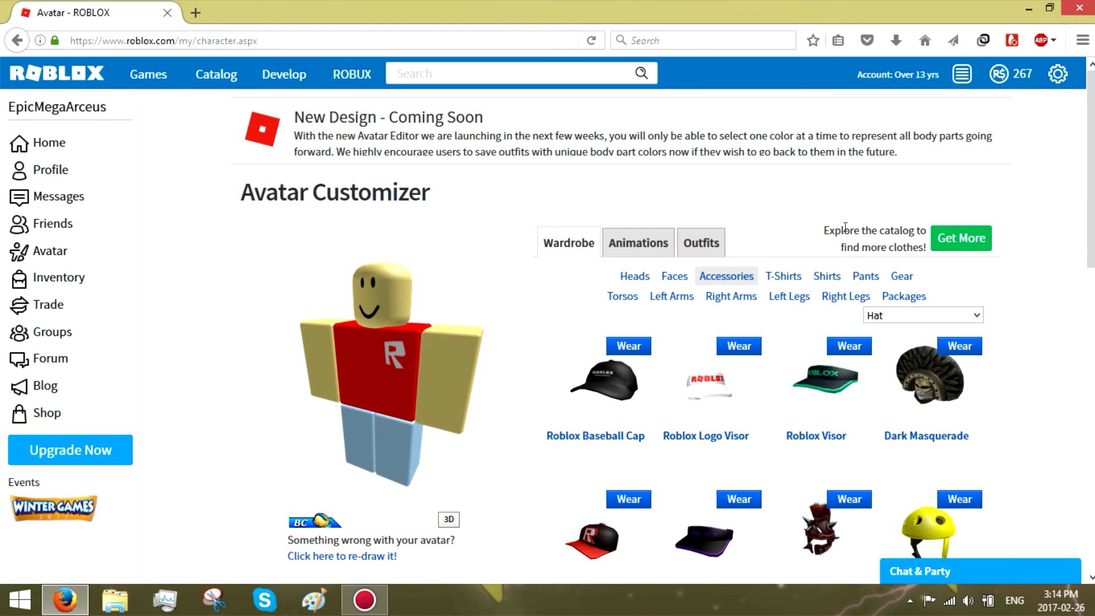
pyautogui.click(701, 242)
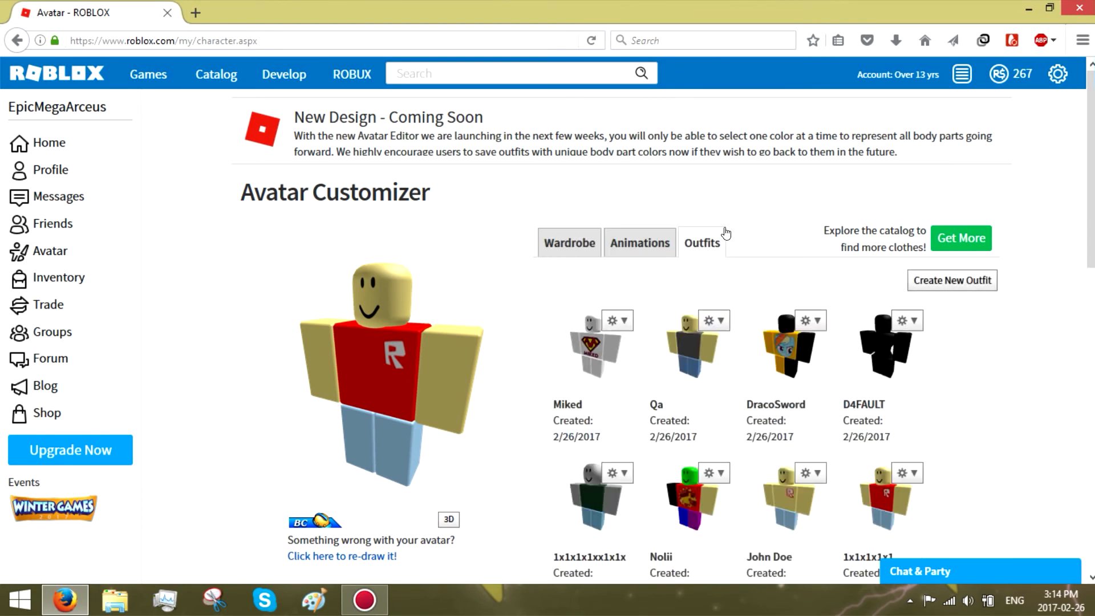
pyautogui.scroll(-3)
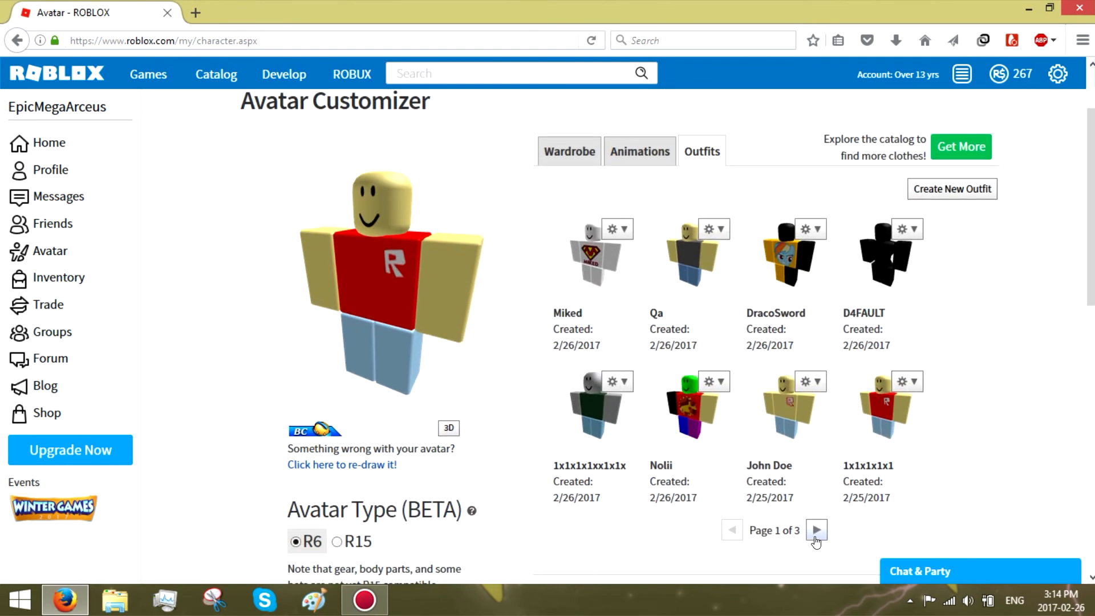
pyautogui.click(817, 530)
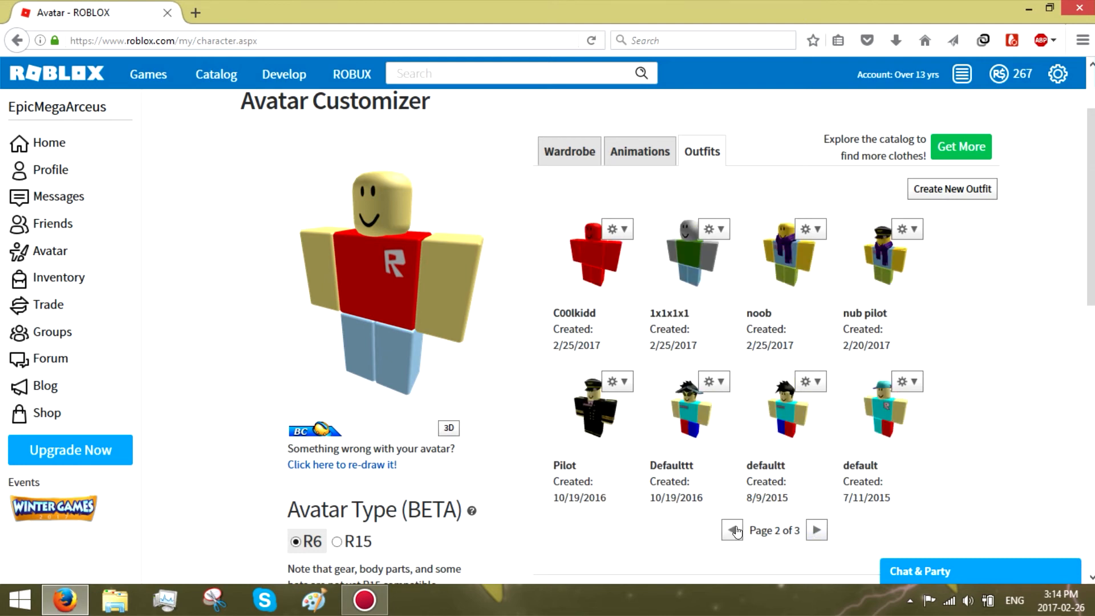
pyautogui.moveTo(827, 428)
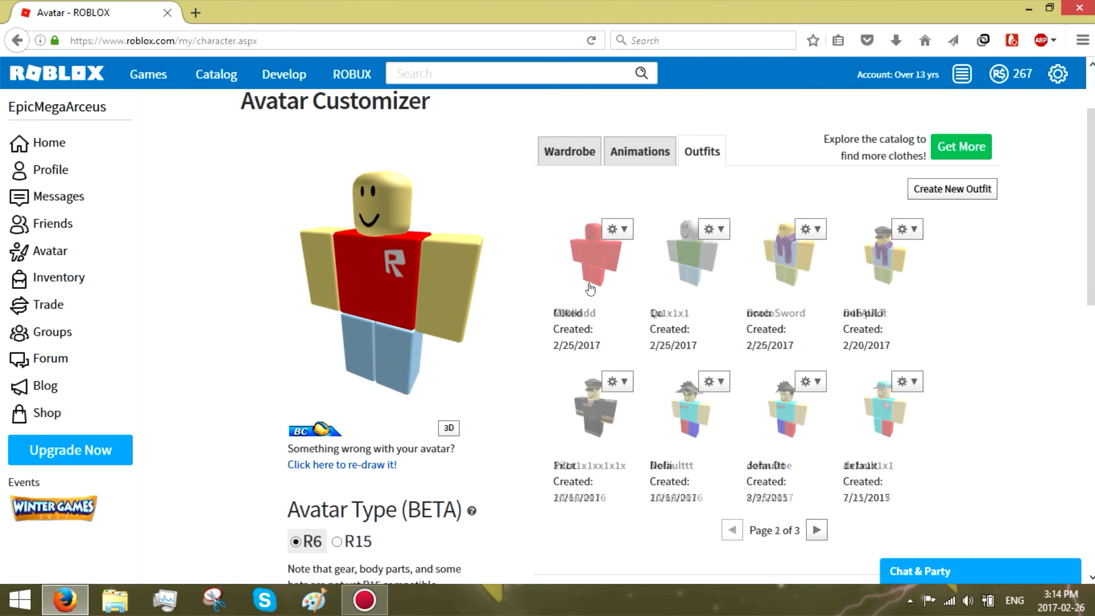
pyautogui.click(732, 529)
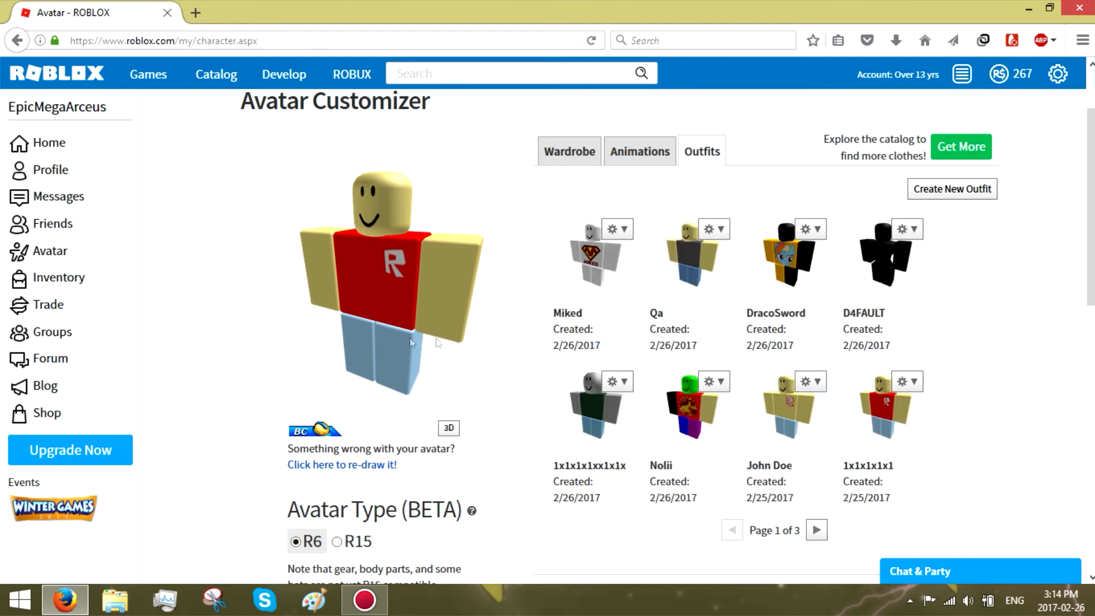
pyautogui.moveTo(301, 266)
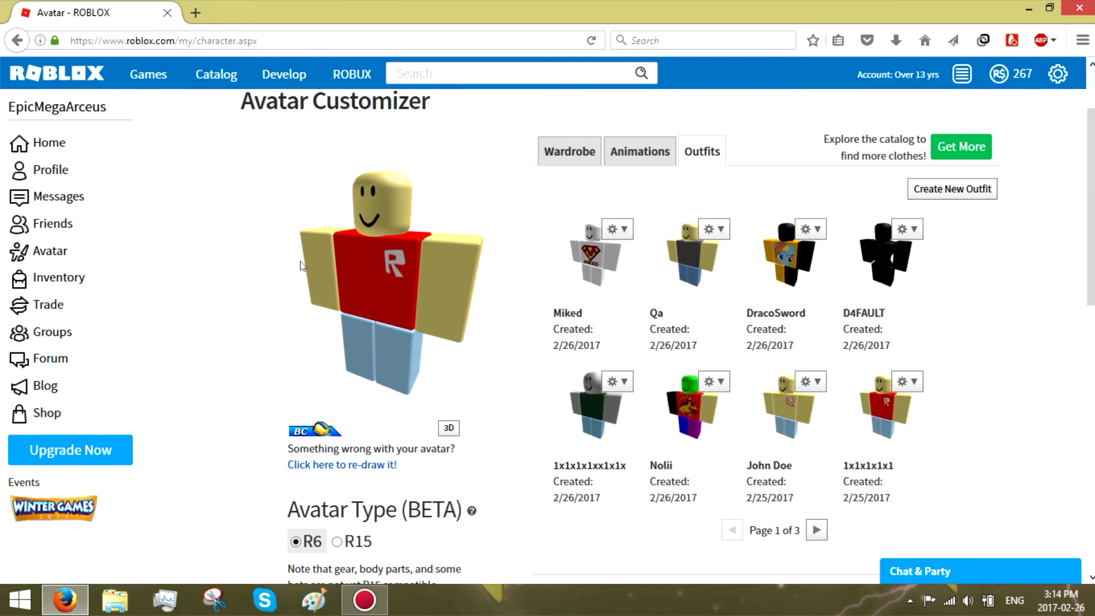
pyautogui.moveTo(838, 402)
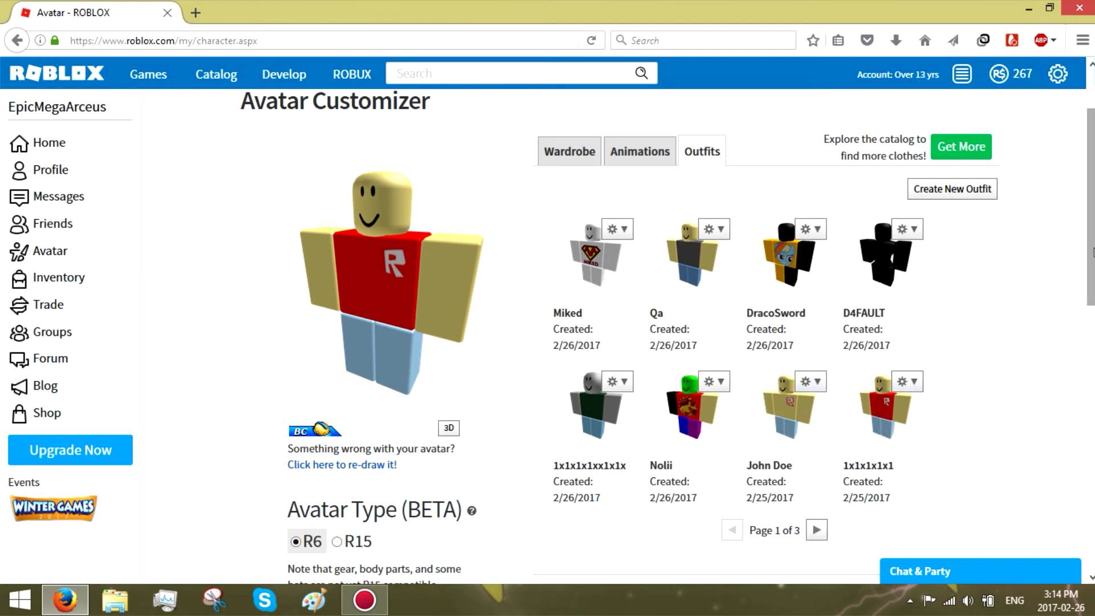
pyautogui.scroll(3)
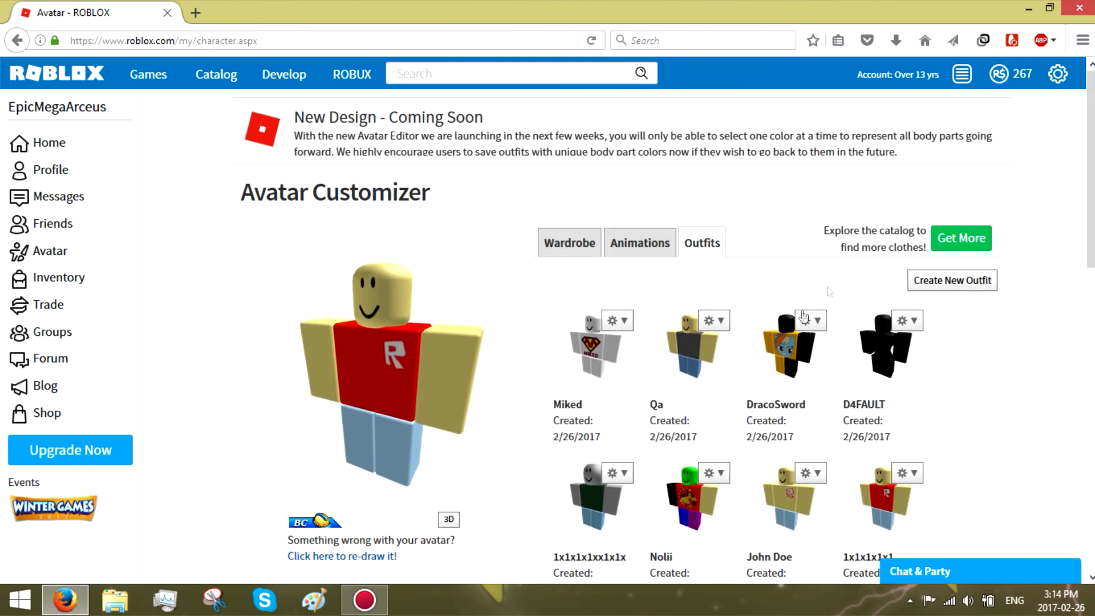
pyautogui.click(568, 242)
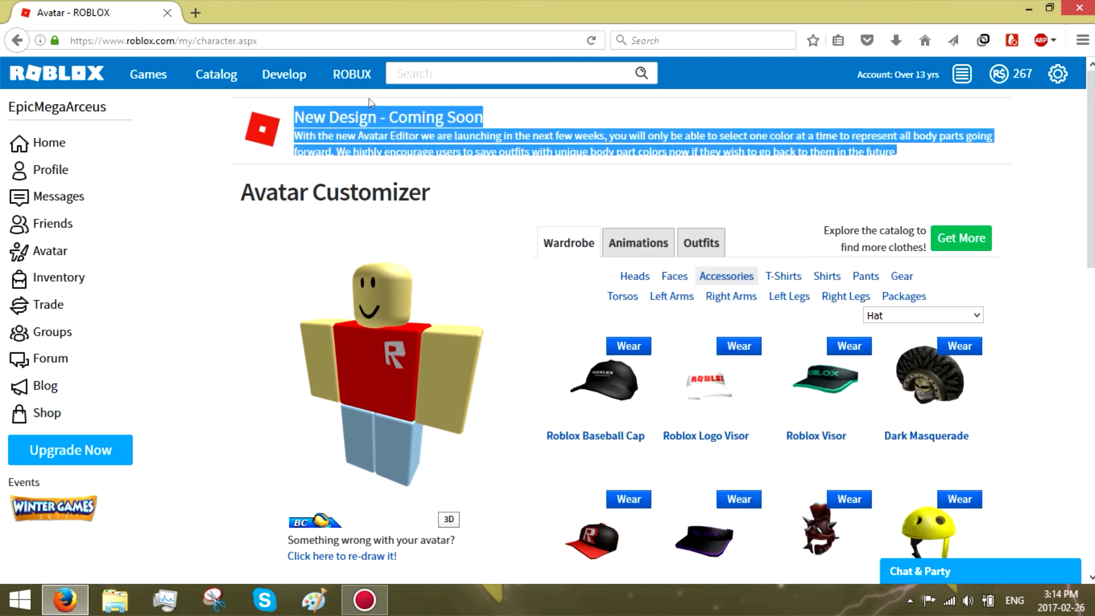
pyautogui.scroll(-3)
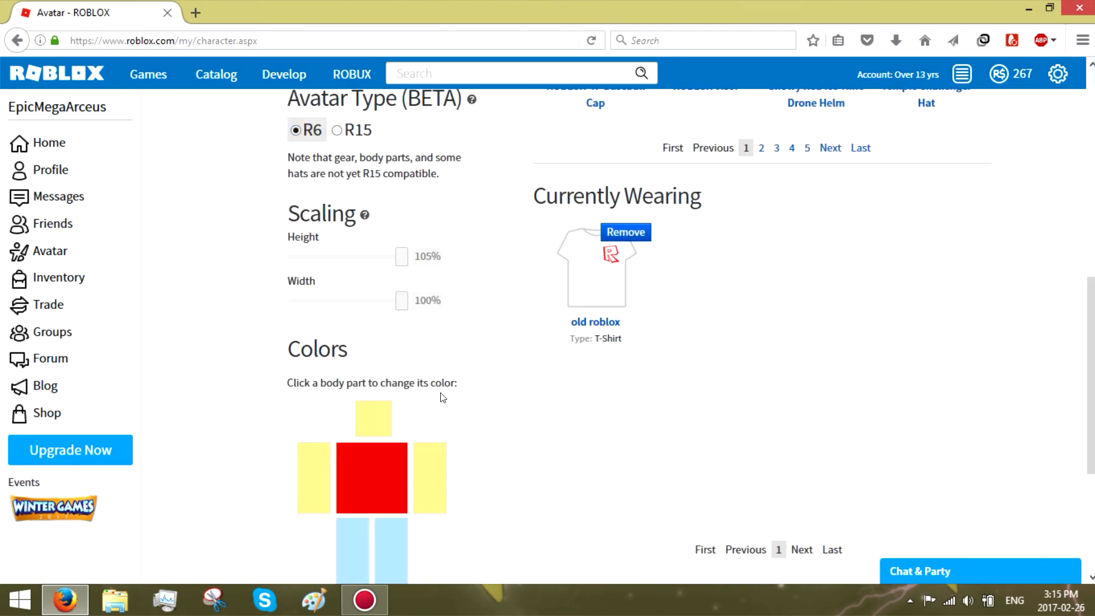
pyautogui.scroll(-3)
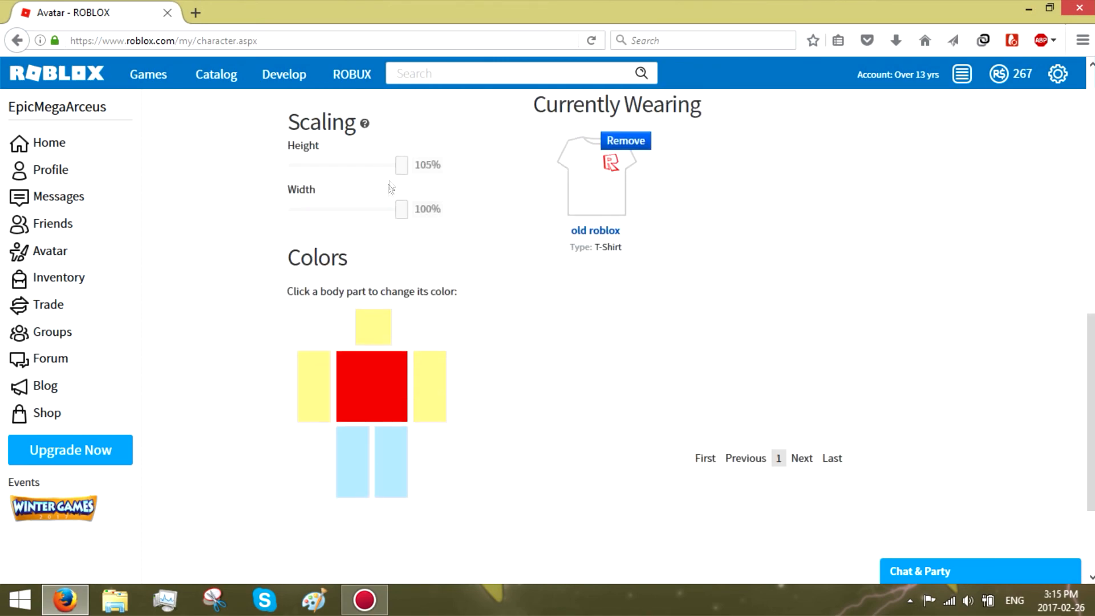
pyautogui.scroll(3)
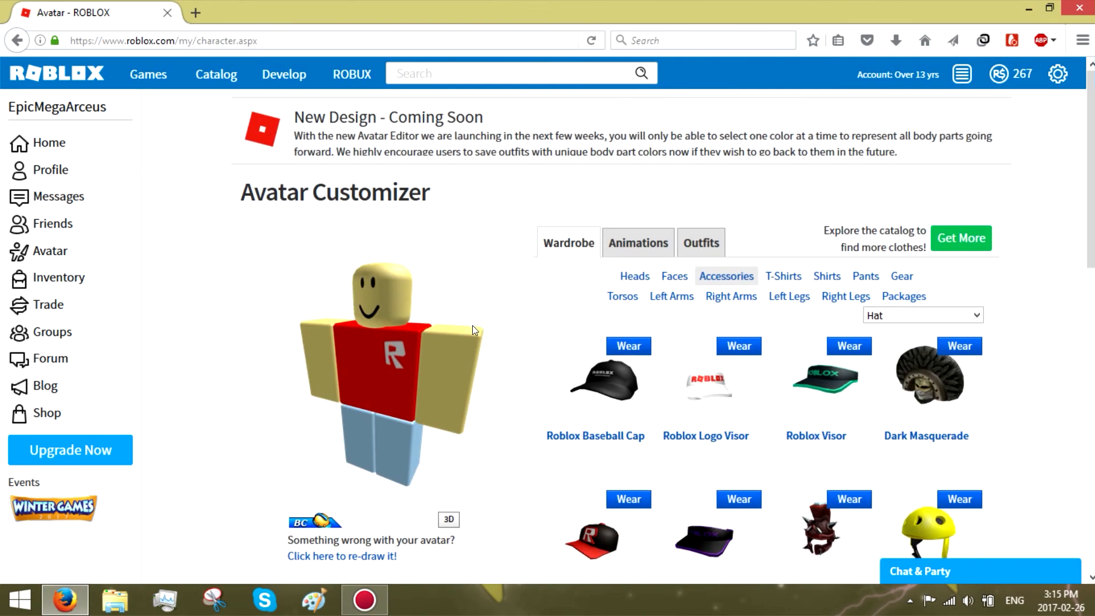